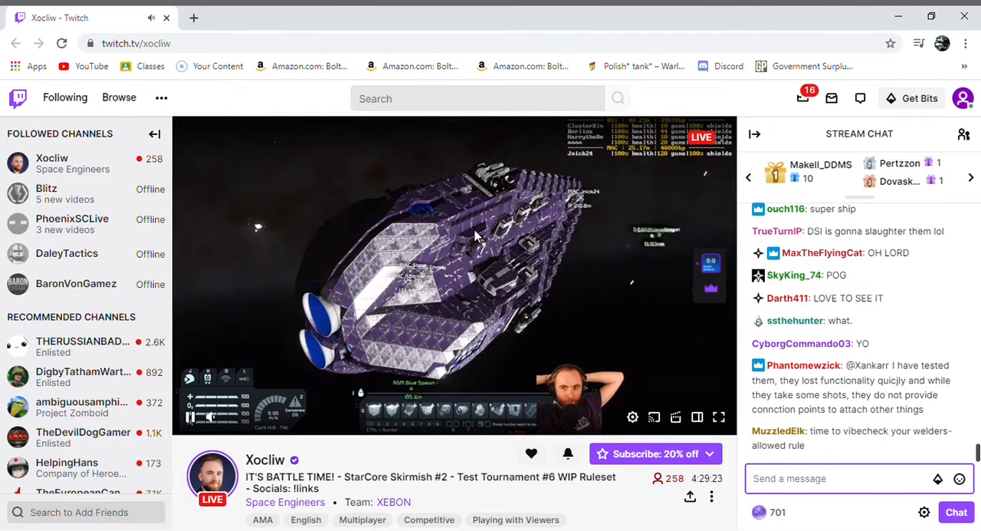
# Send #MACFORMEMES in chat, then open the ended prediction's results showing CON at 77%.
pyautogui.write('MEME')
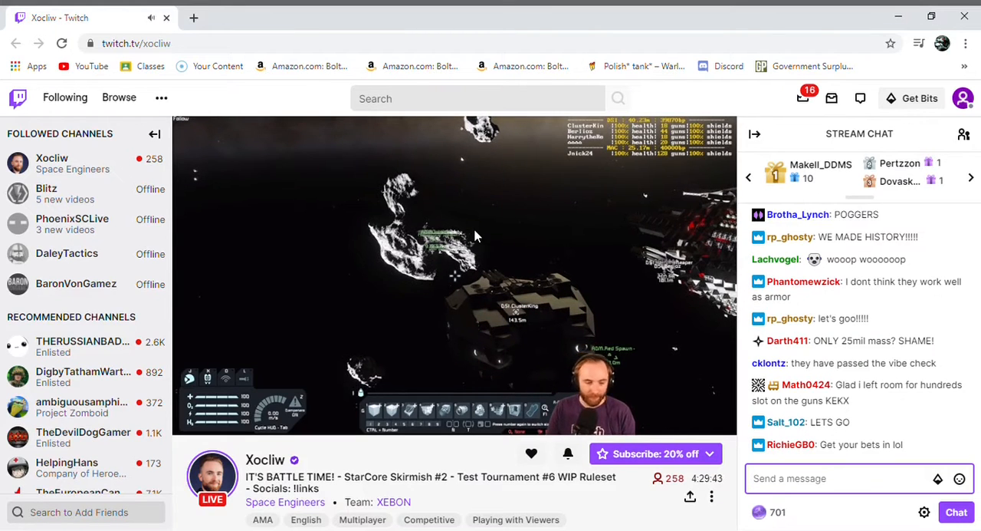
pyautogui.write('MA')
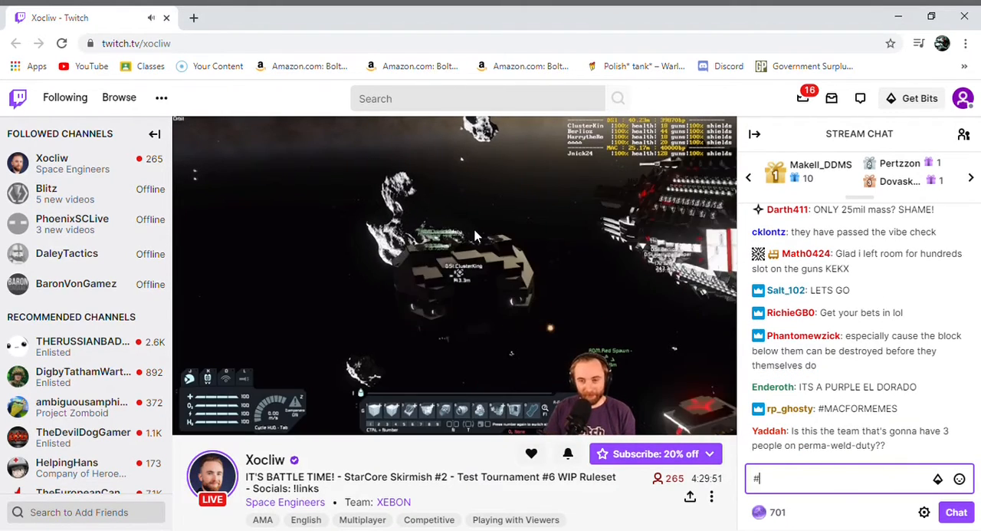
pyautogui.write('MAC')
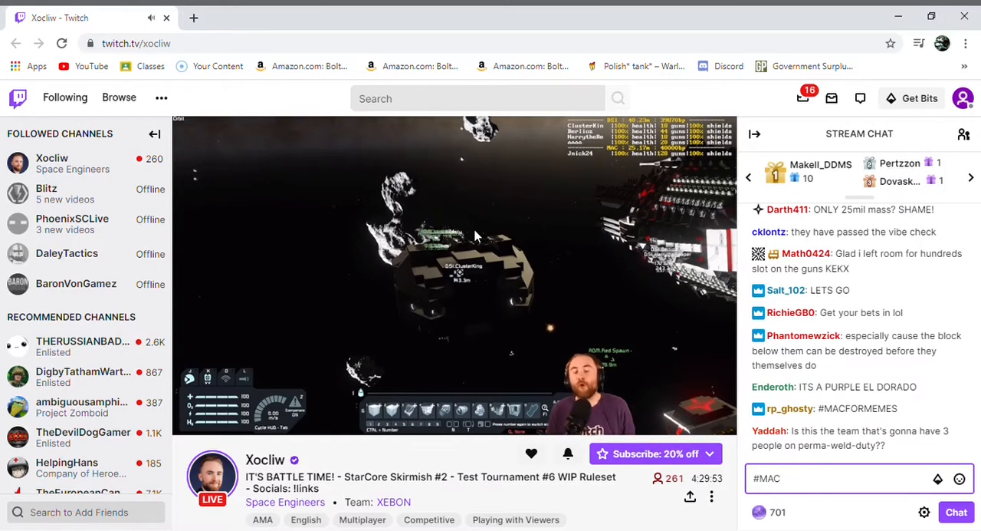
pyautogui.write('FOR')
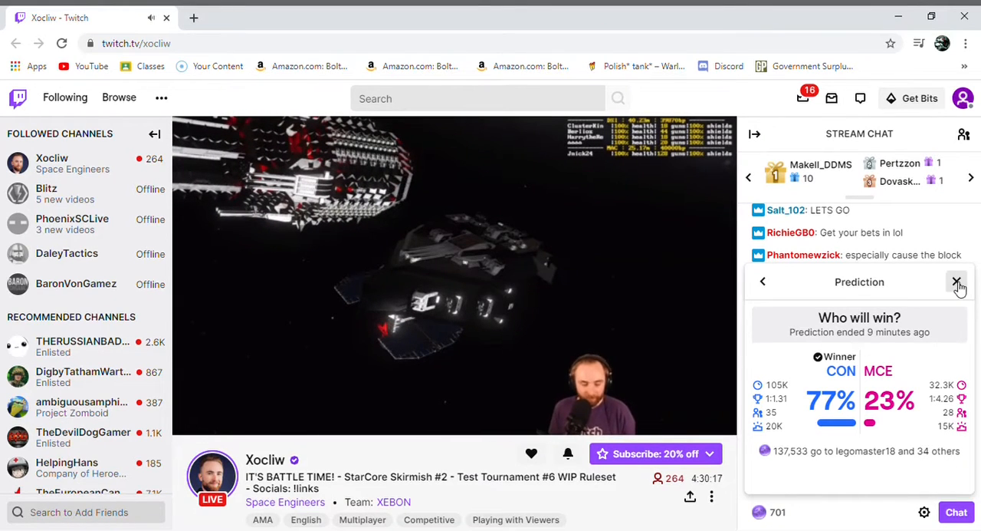
# Close the Prediction results panel and focus the Send a message box.
pyautogui.click(956, 281)
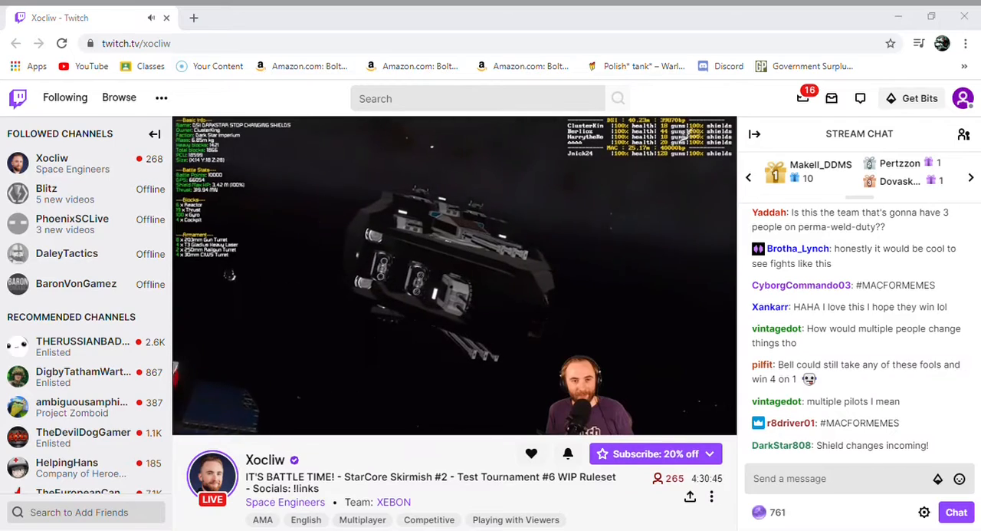
pyautogui.click(843, 477)
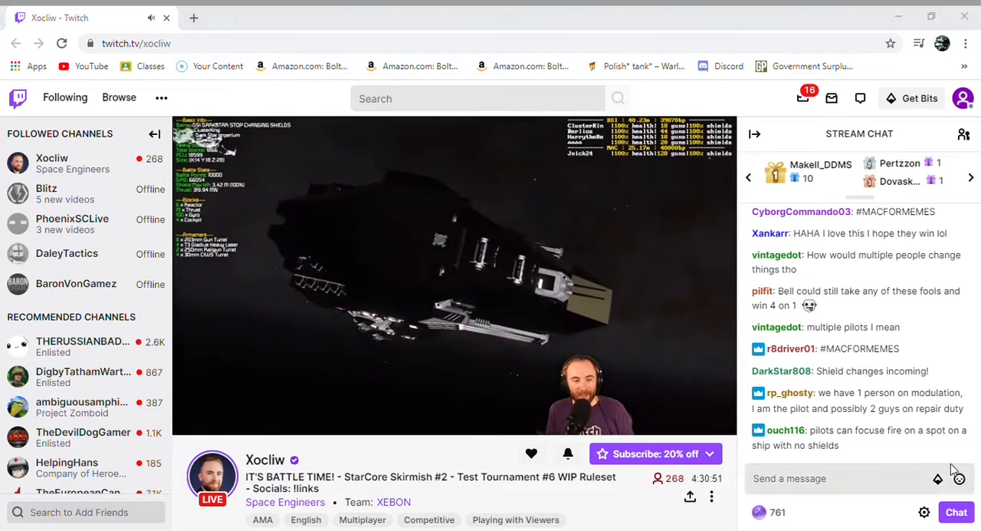
pyautogui.click(836, 478)
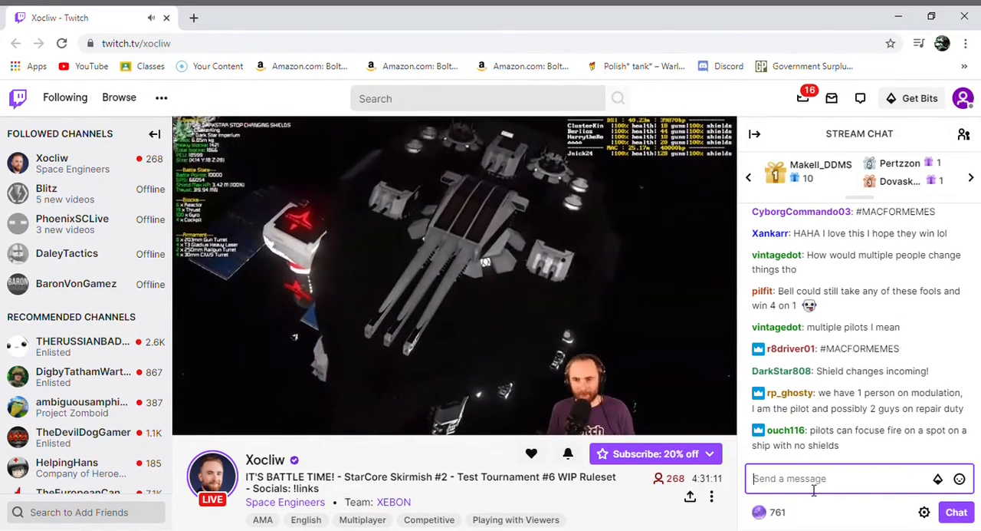
# Send a chat message beginning 'As Ghosty a said w…'.
pyautogui.write('As')
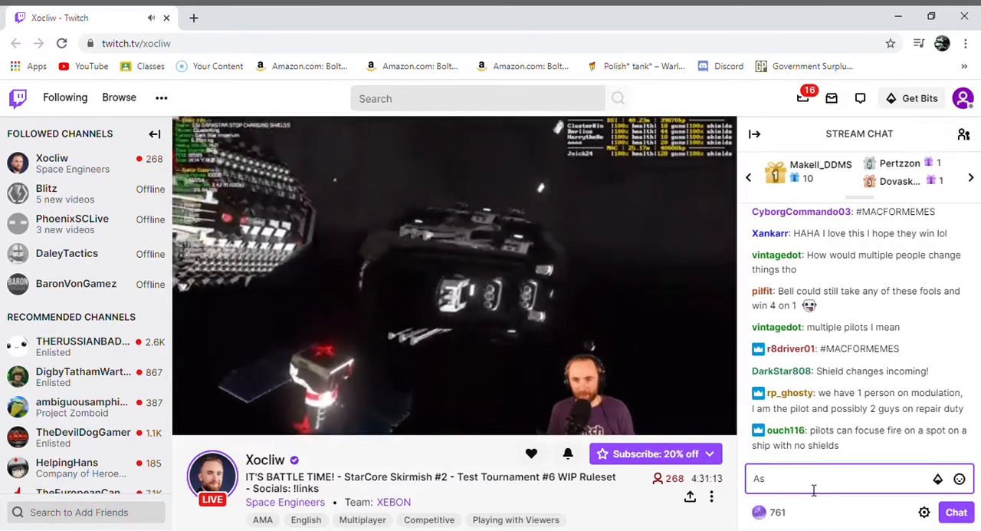
pyautogui.write('Ghosty')
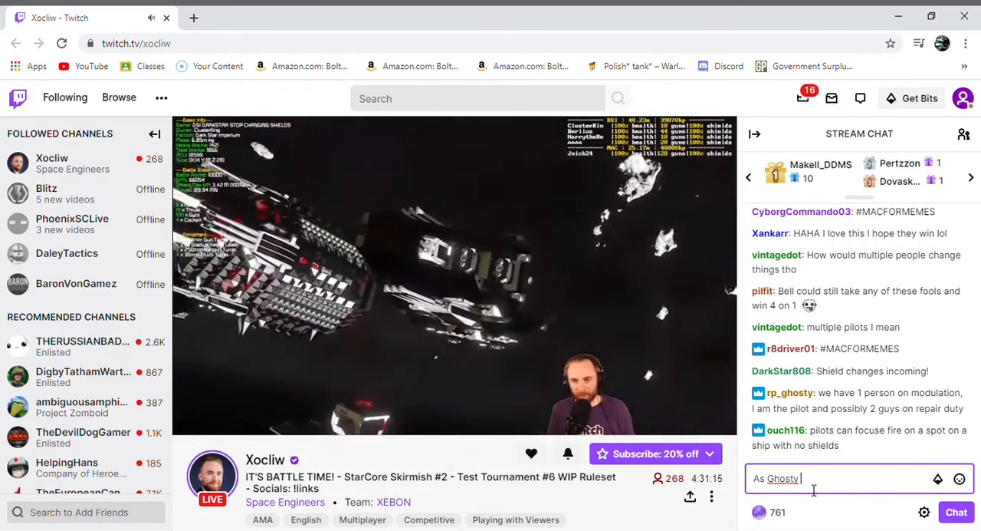
pyautogui.write('a')
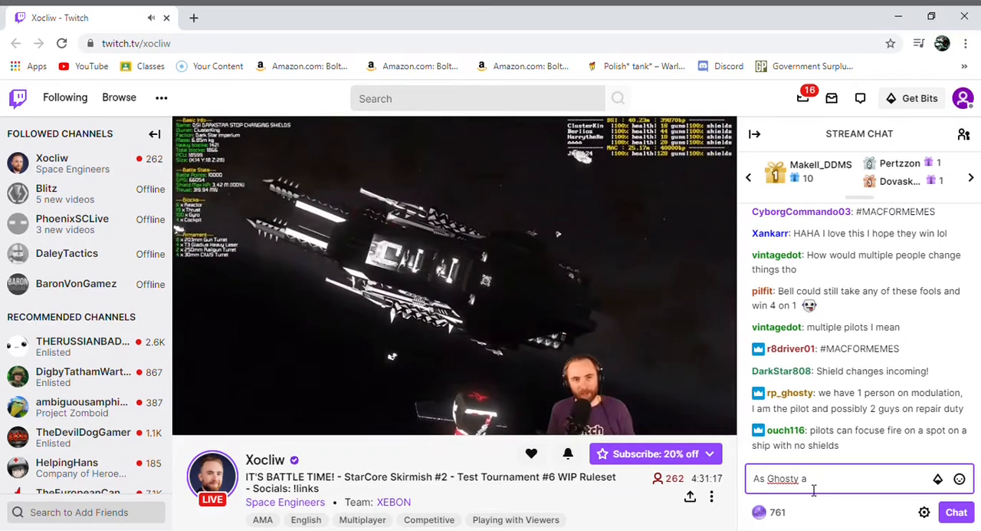
pyautogui.write('said w')
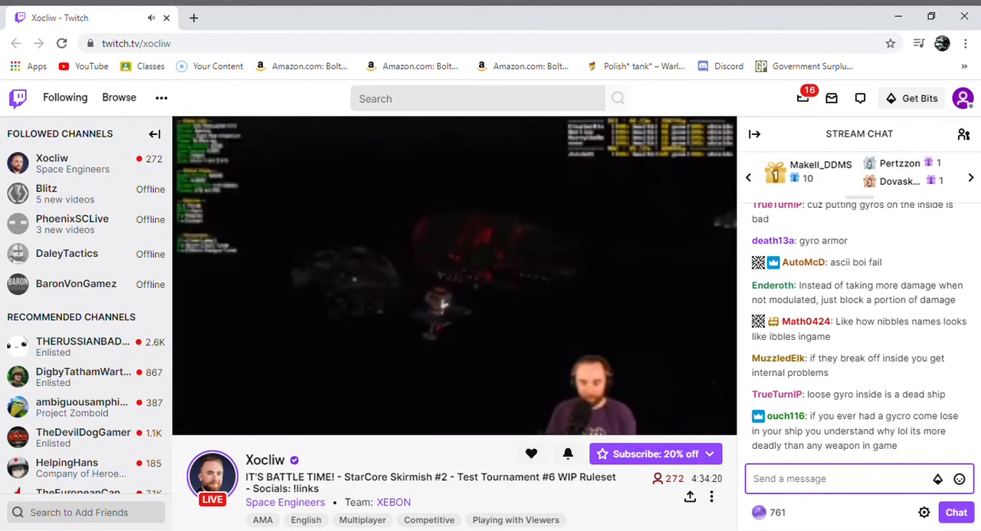
pyautogui.moveTo(644, 523)
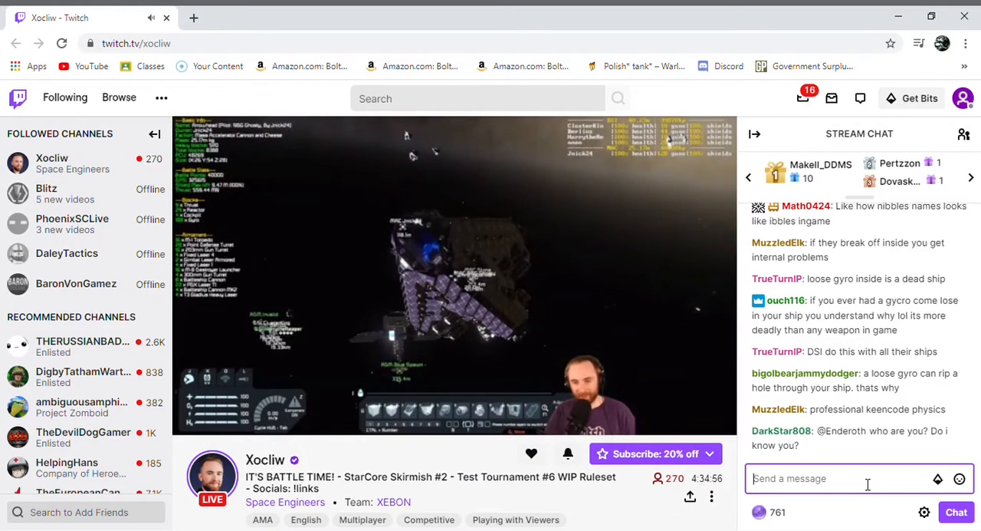
# Send 'He got it right' and then 'Yo' as two separate chat messages.
pyautogui.write('He got')
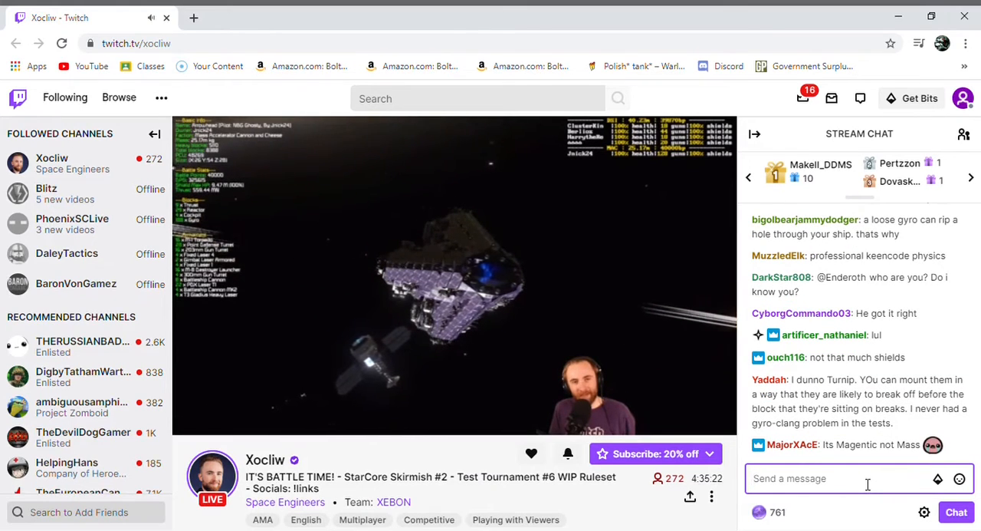
pyautogui.write('Yo')
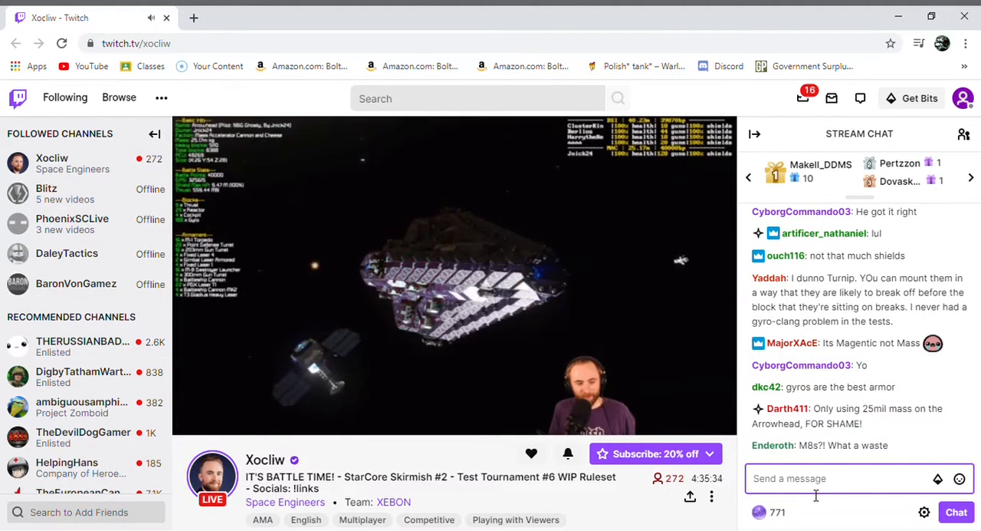
pyautogui.write('P')
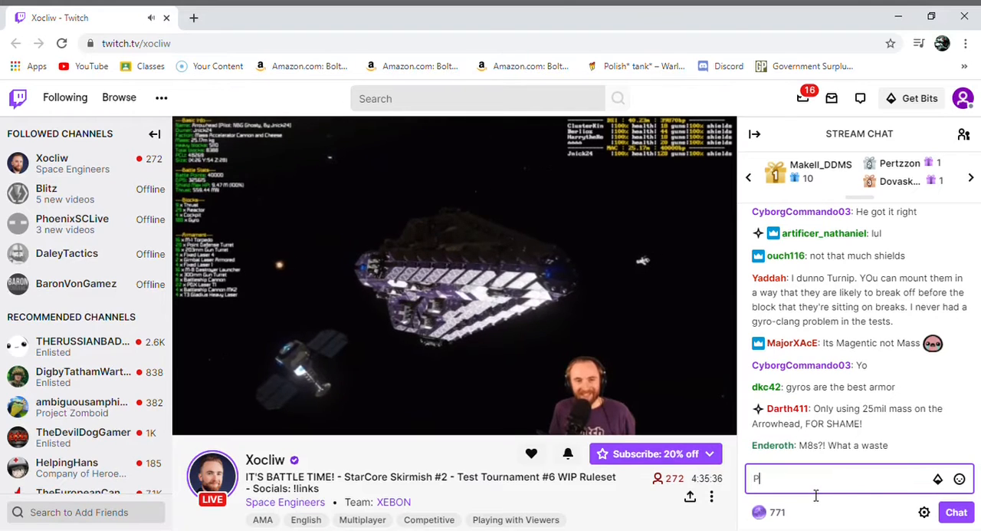
pyautogui.write('DX')
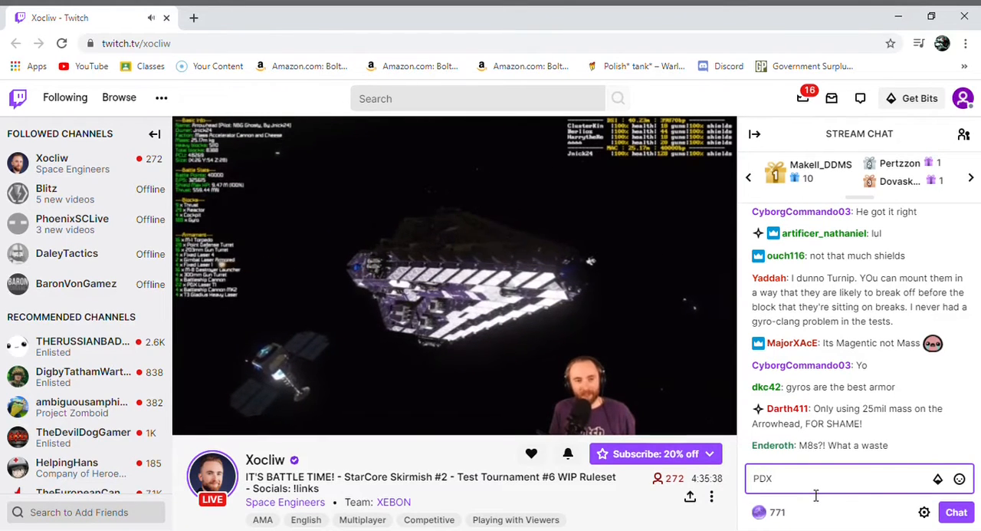
pyautogui.write('Cannon fodder @')
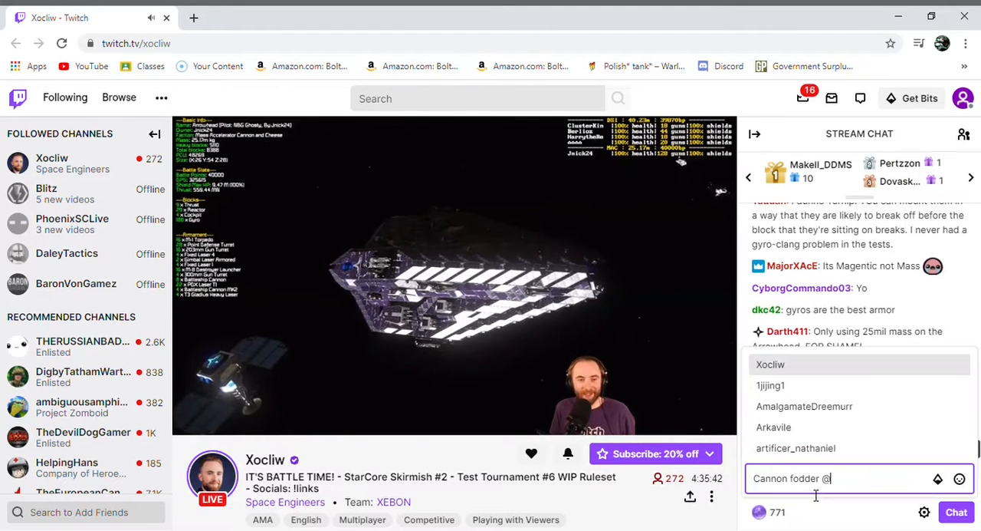
pyautogui.write('da')
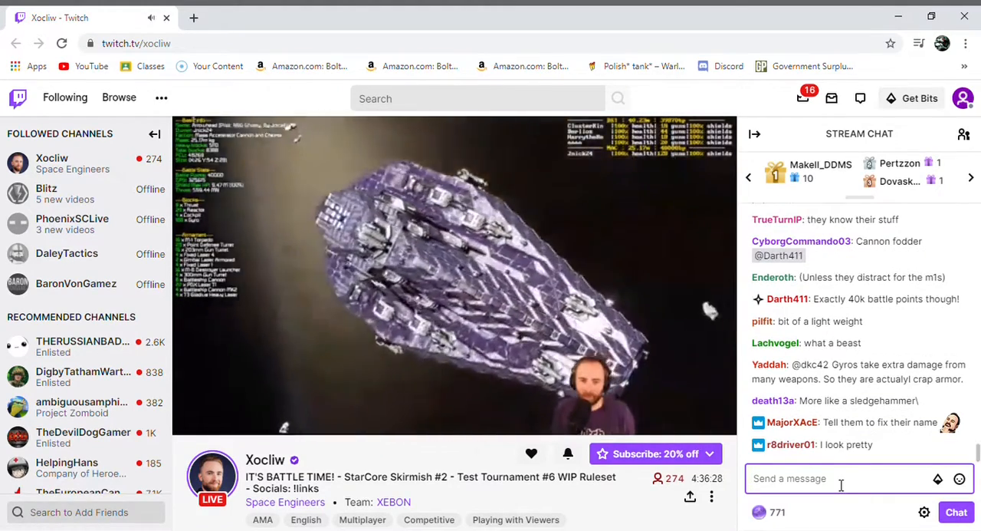
pyautogui.write('We got pilot')
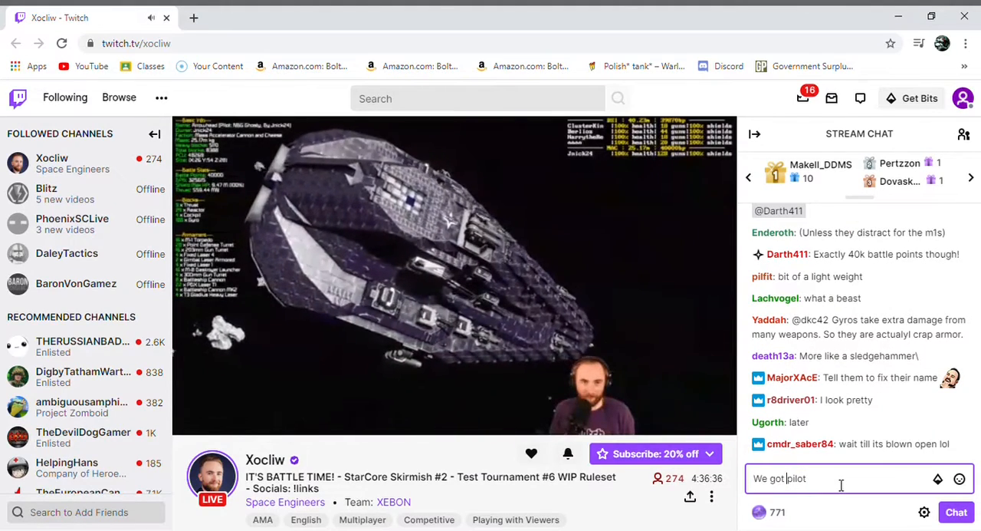
pyautogui.write(', r')
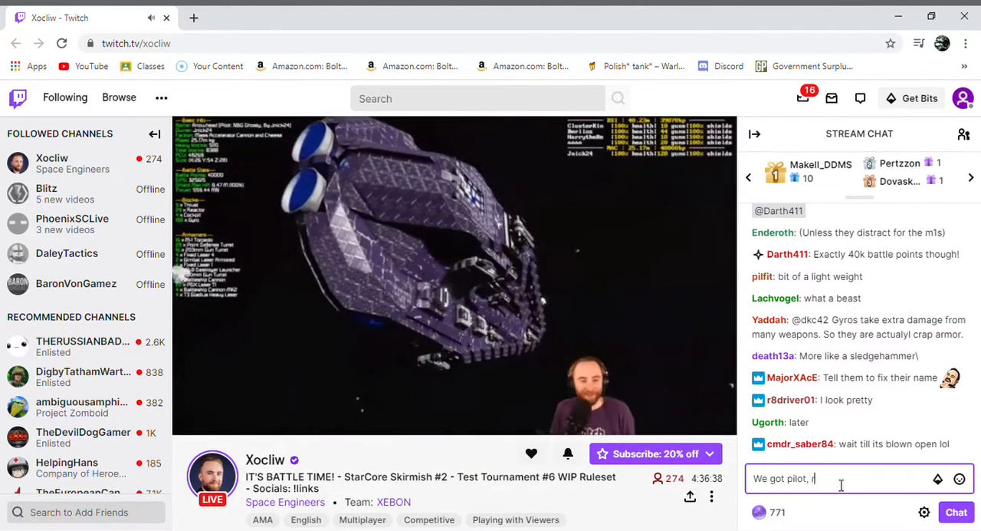
pyautogui.write('repairmen')
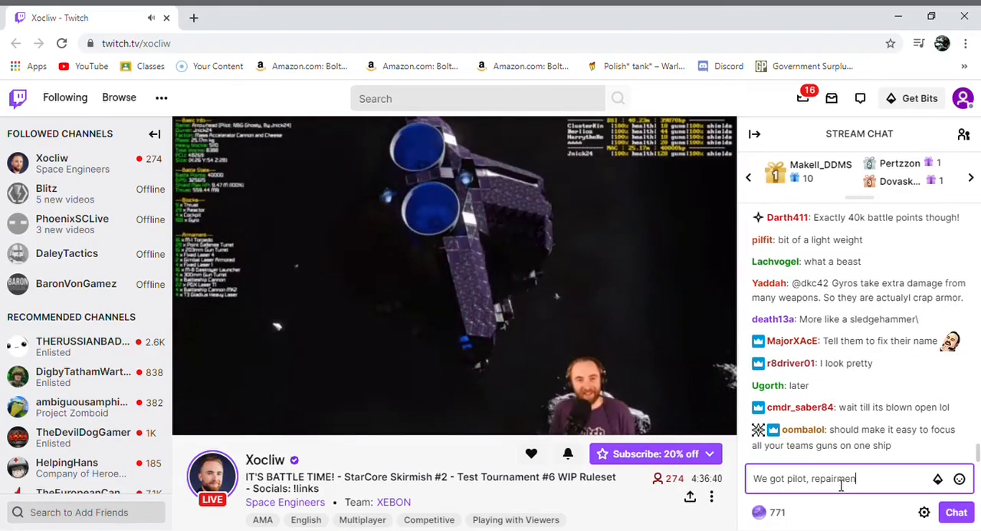
pyautogui.write(',')
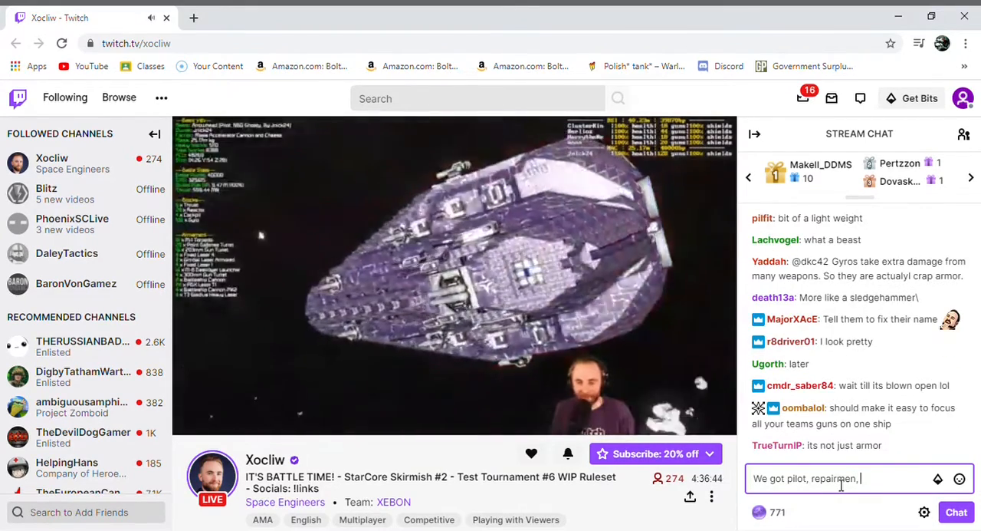
pyautogui.write('and shield')
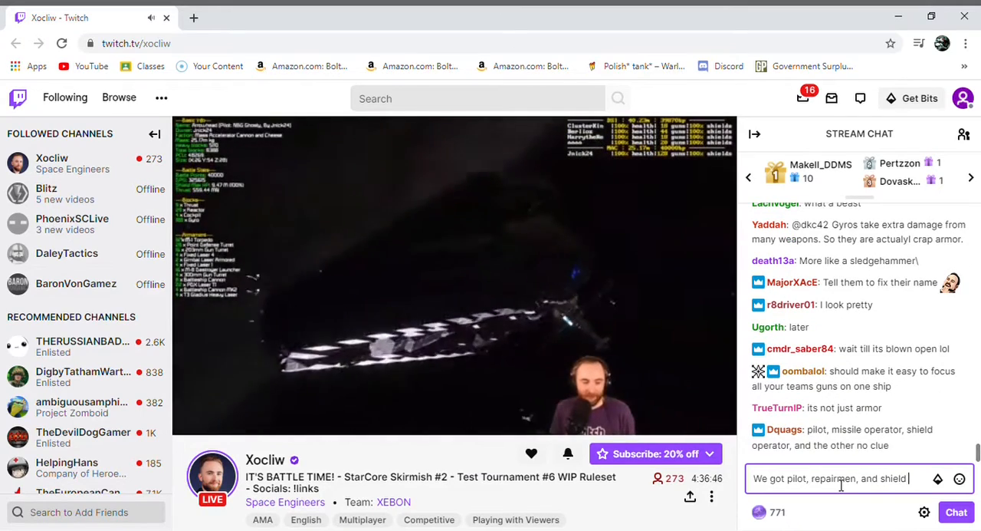
pyautogui.write('jockey @')
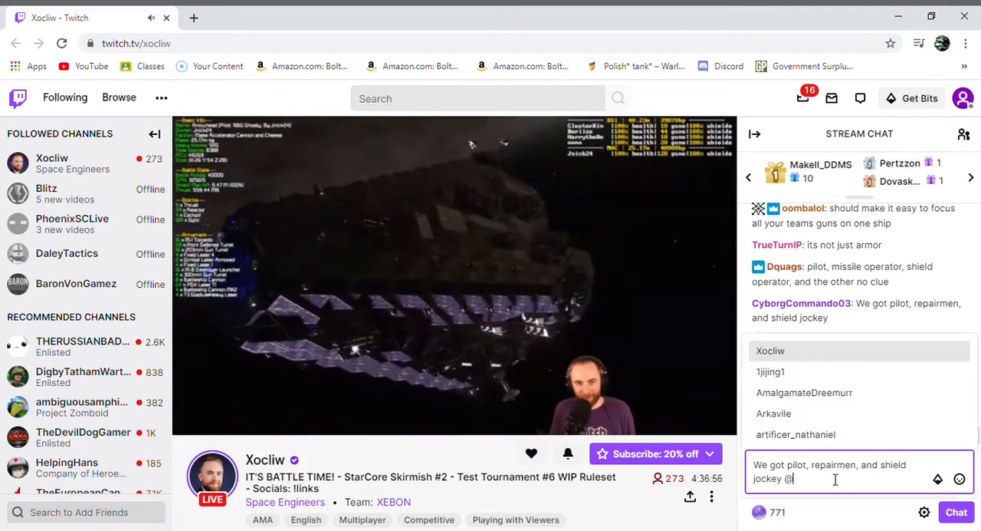
pyautogui.write('xoc')
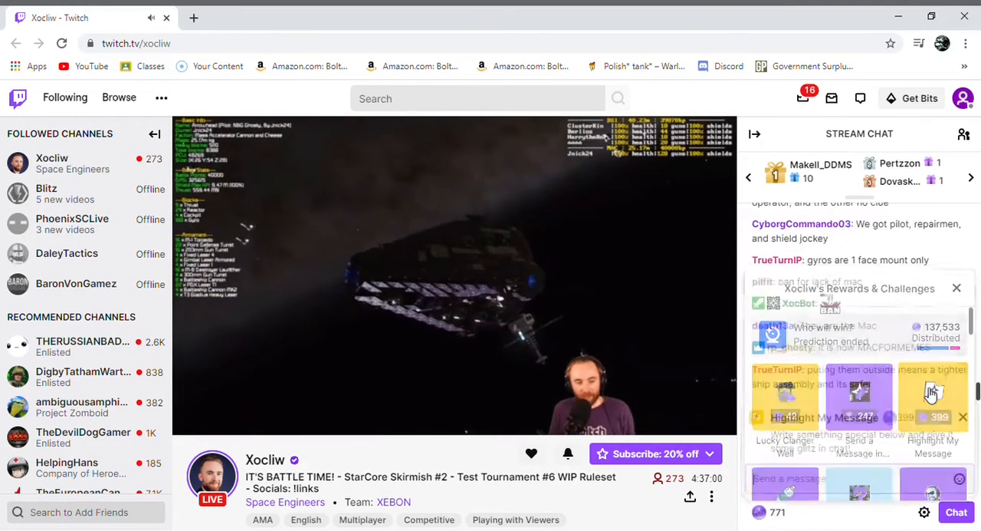
pyautogui.click(957, 287)
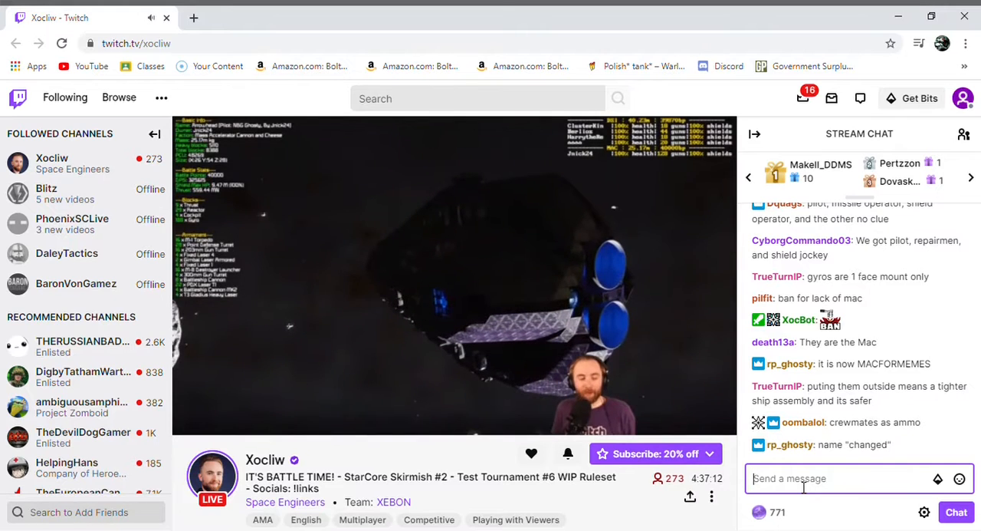
# Send 'Idk maybe', start typing 'Well her…', and open the DSI vs MAC prediction.
pyautogui.write('Idk maybe')
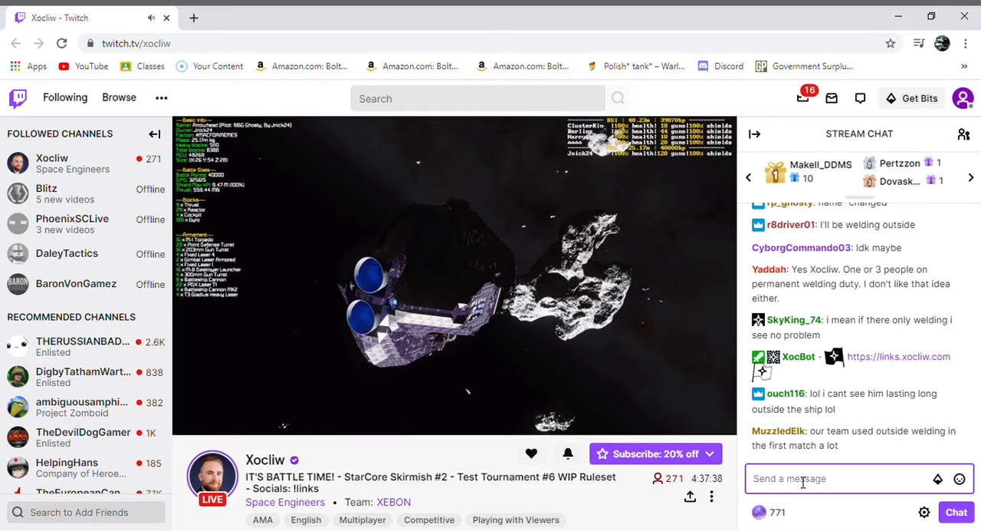
pyautogui.scroll(-3)
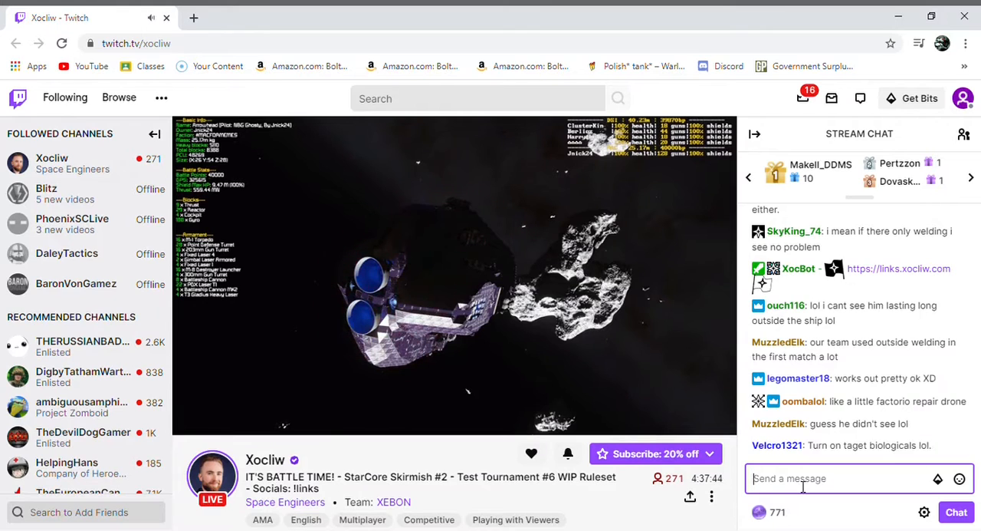
pyautogui.write('Well her')
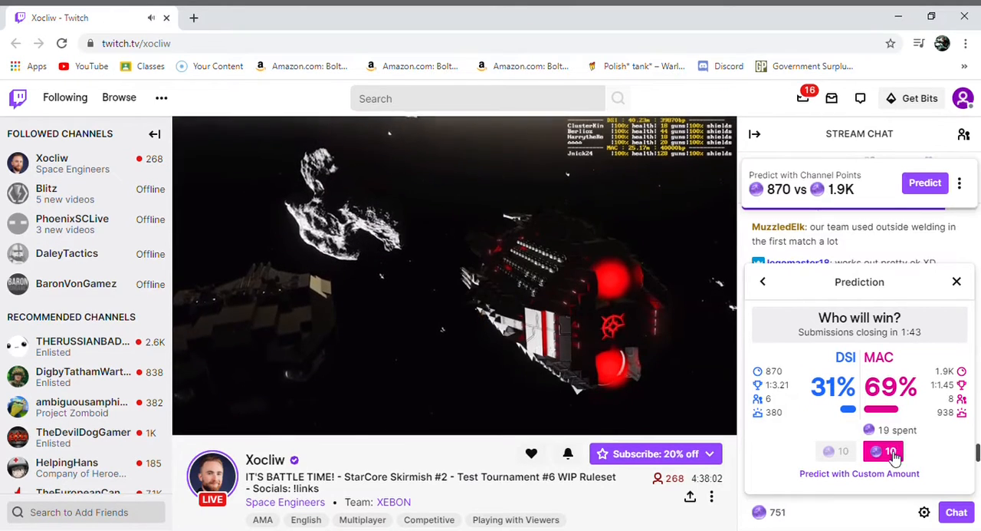
# Bet 500 points on MAC, bet the remaining points on MAC, and close the panel.
pyautogui.click(883, 451)
pyautogui.write('5')
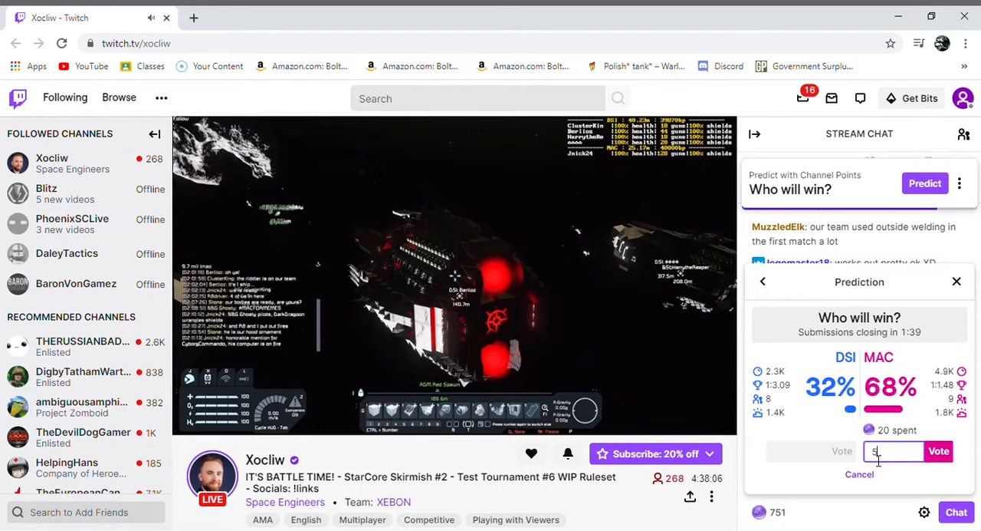
pyautogui.write('00')
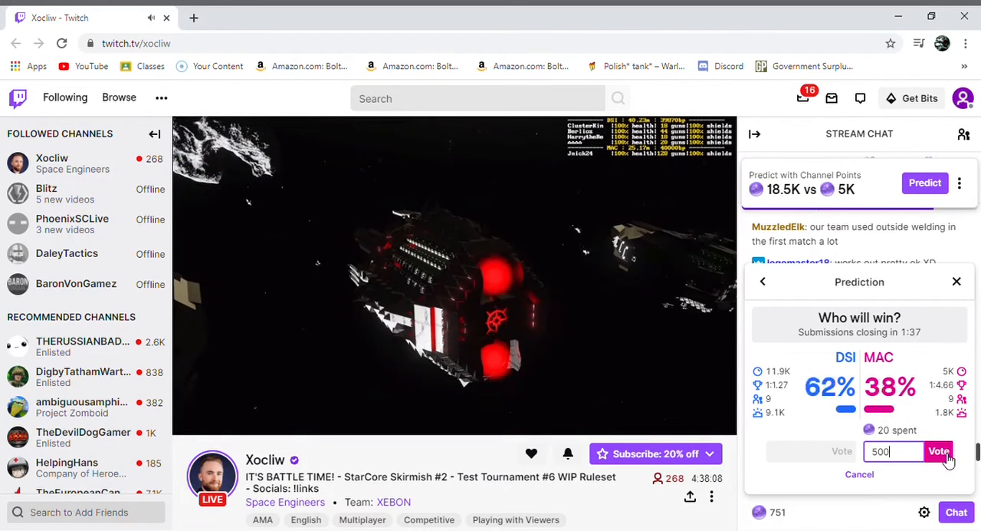
pyautogui.click(940, 451)
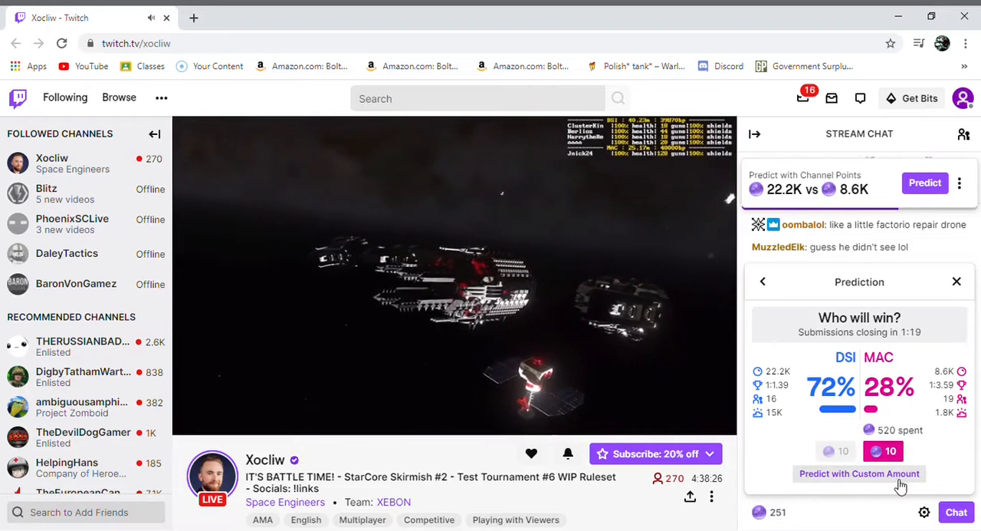
pyautogui.click(858, 473)
pyautogui.write('2')
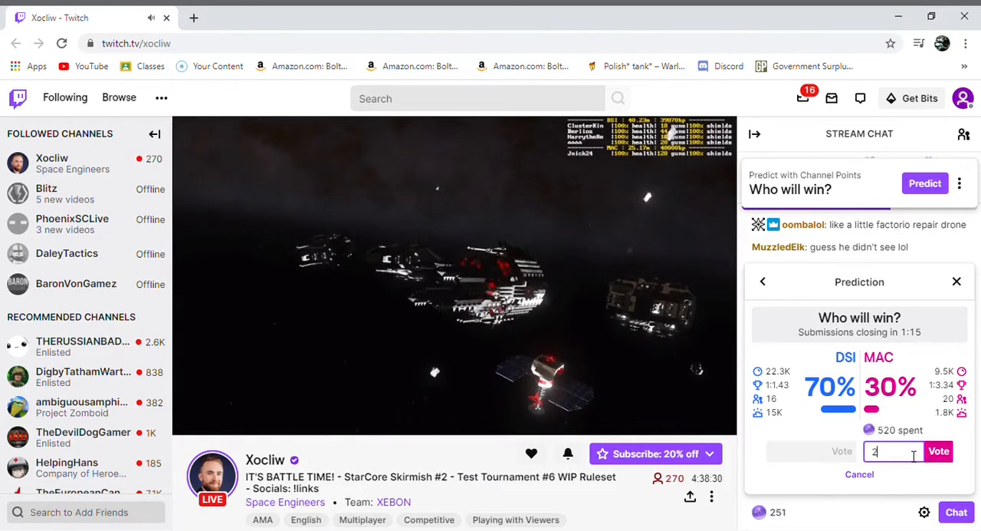
pyautogui.click(939, 451)
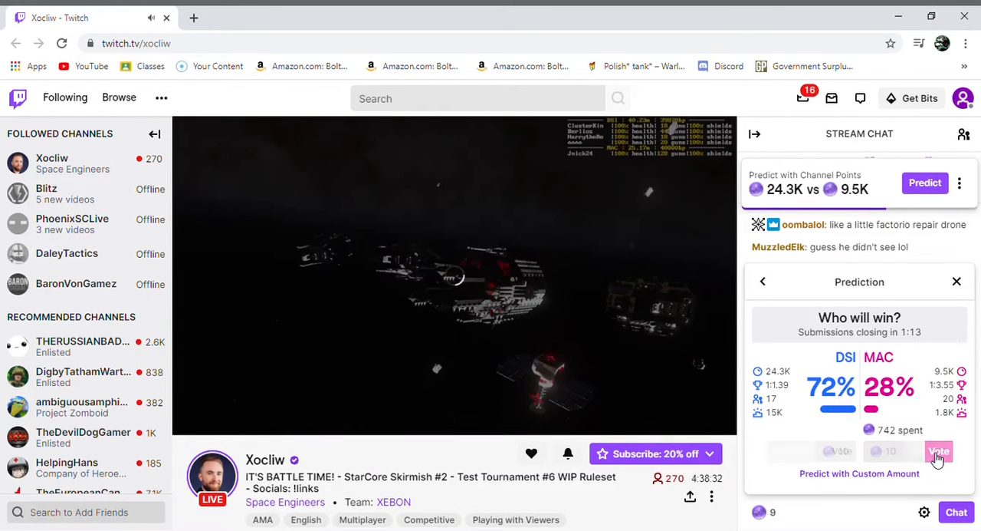
pyautogui.click(939, 451)
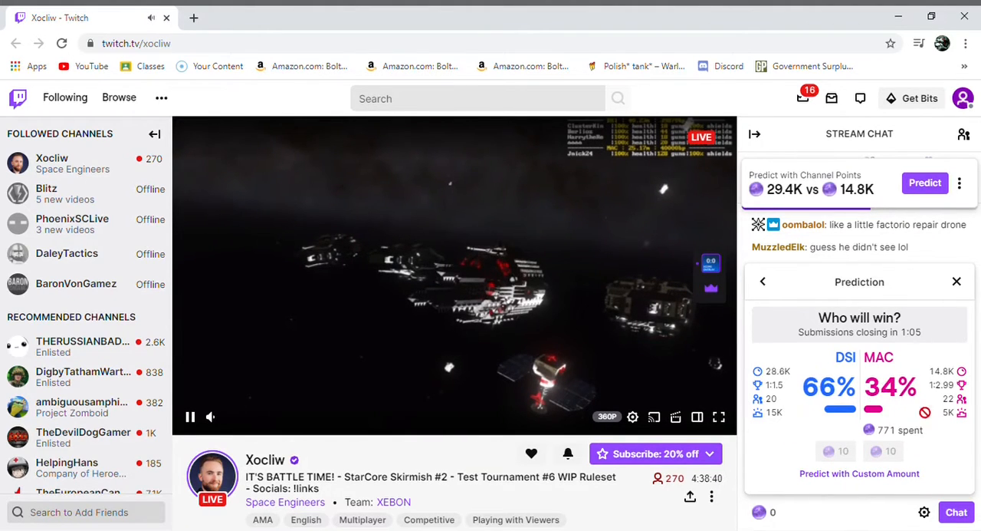
pyautogui.click(957, 281)
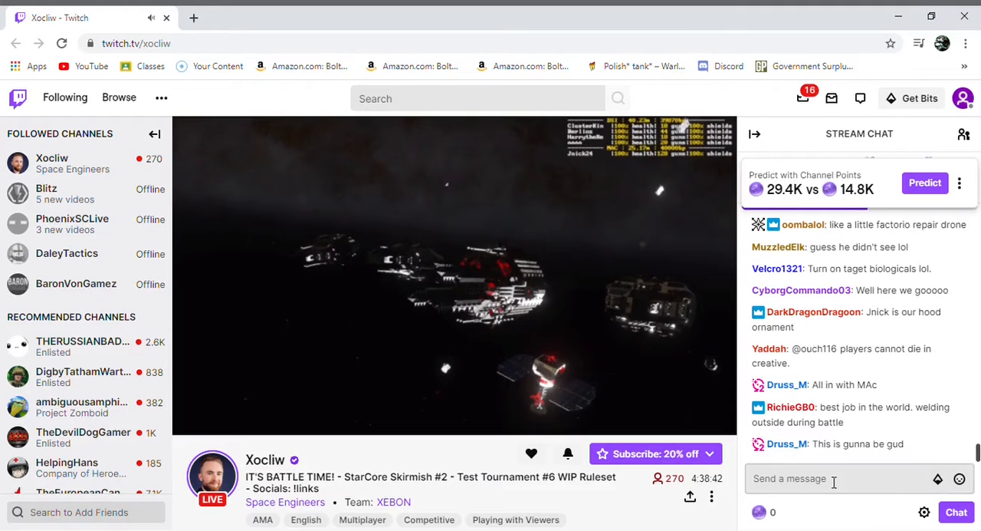
# Send 'Lets go' from the Send a message box.
pyautogui.write('Let')
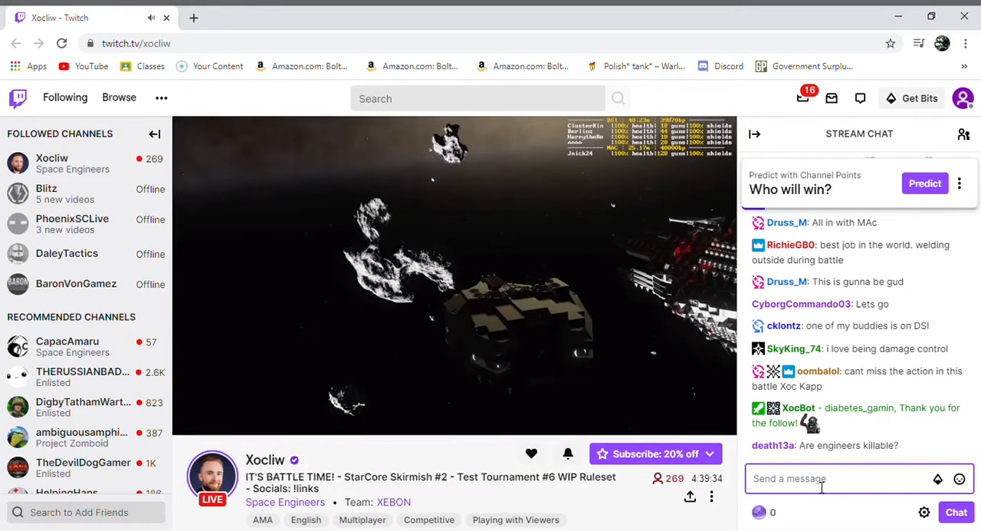
# Answer the engineers-killable question by sending 'No its creative'.
pyautogui.write('No its cre')
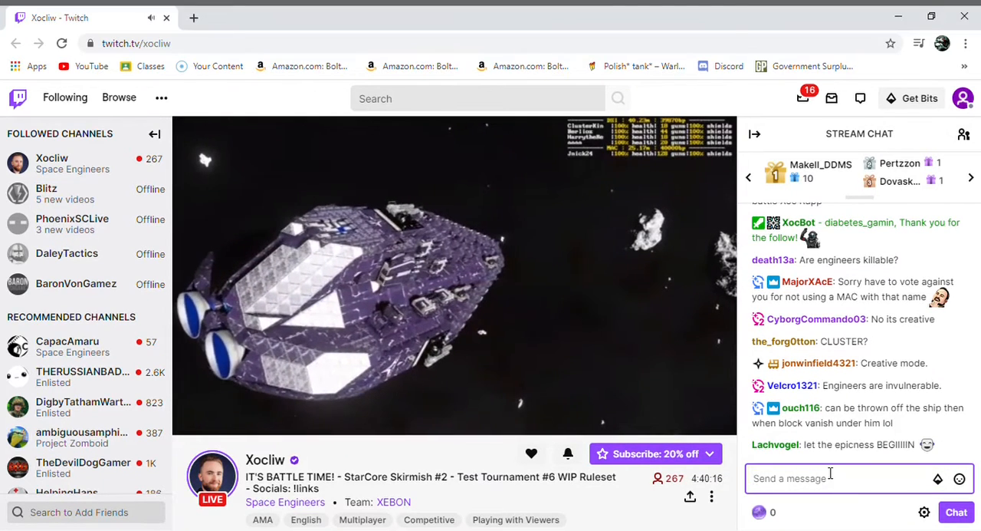
# Post 'Rip and tear' in Xocliw's stream chat, correcting the text before sending.
pyautogui.write('RIP')
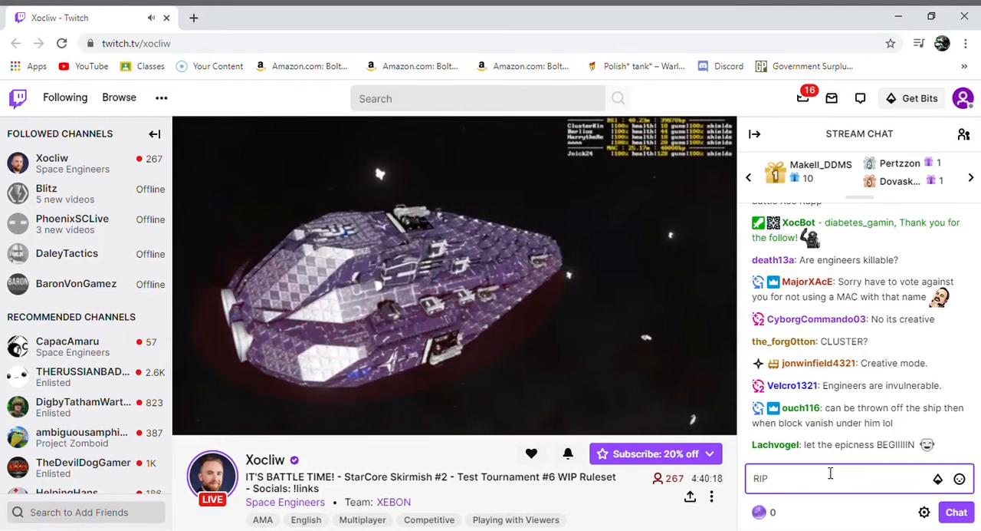
pyautogui.write('and tear')
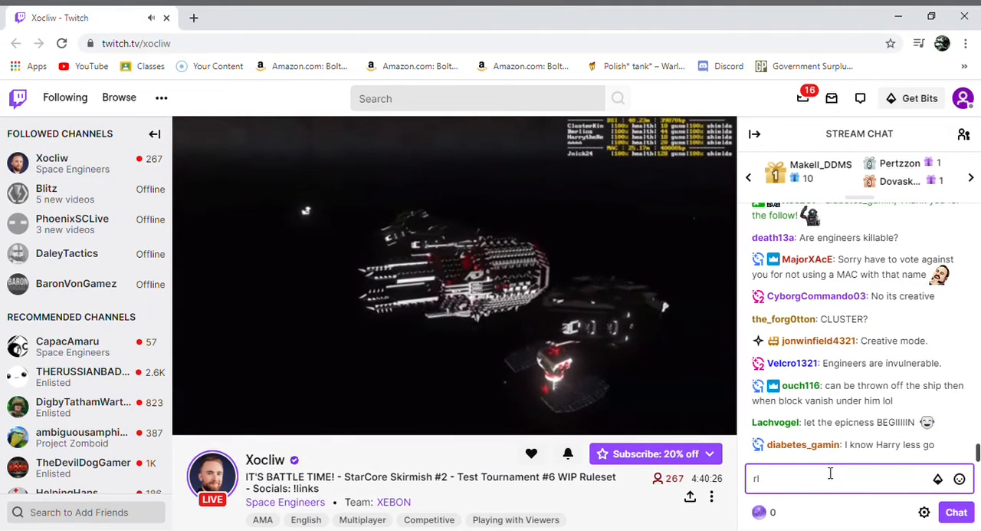
pyautogui.write('ip and tear is')
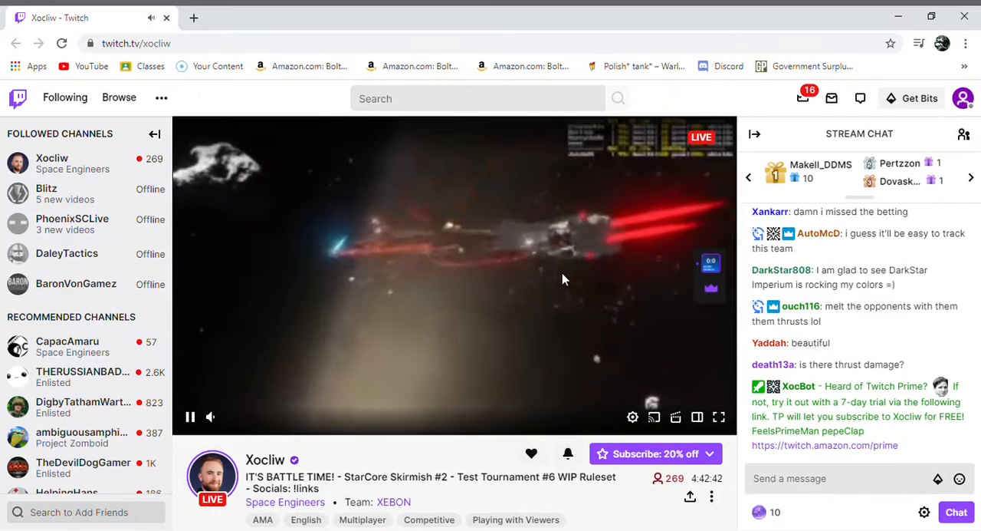
# Greet Xocliw's stream chat with a 'Yo' message.
pyautogui.click(844, 478)
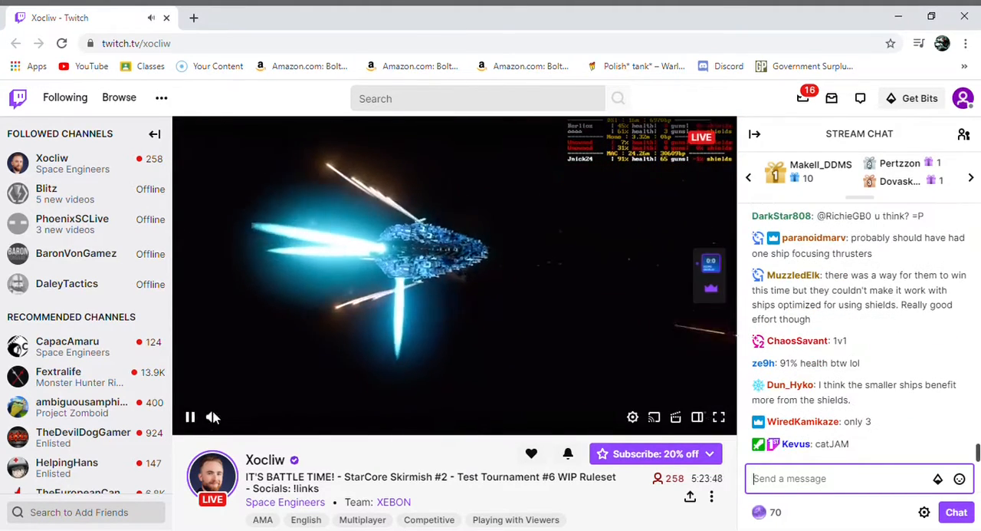
pyautogui.moveTo(190, 417)
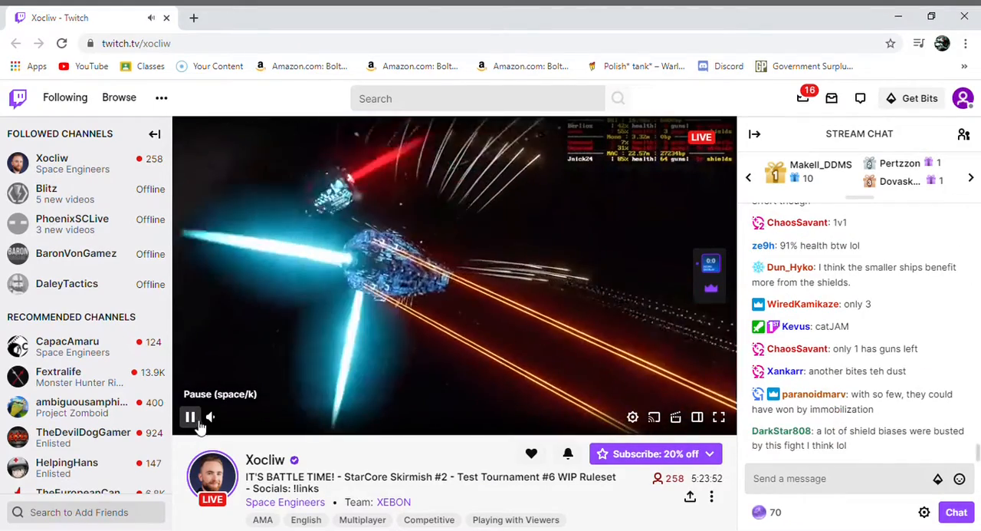
pyautogui.write('d')
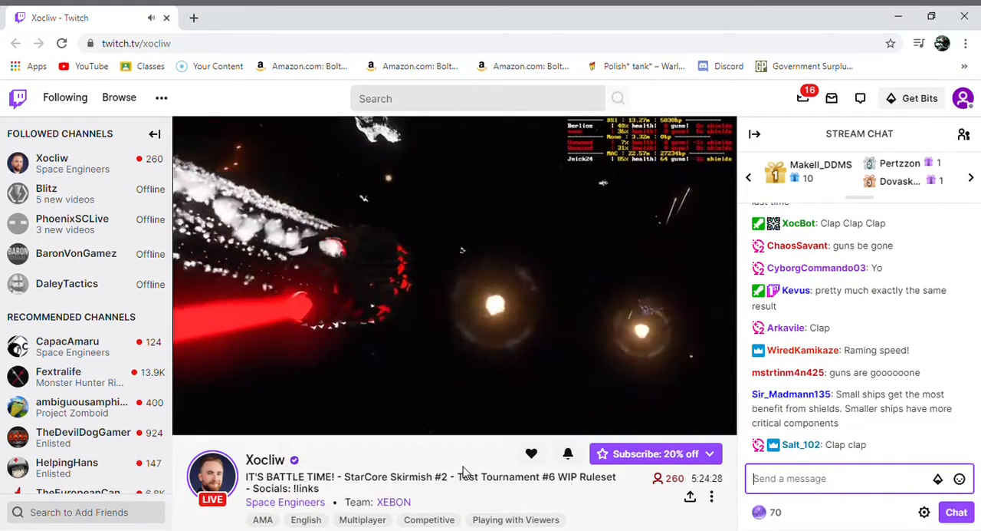
# Post 'How are you still alive', 'The had about 100 at the beginning' and 'Stay out of the cirlce'.
pyautogui.write('How ar')
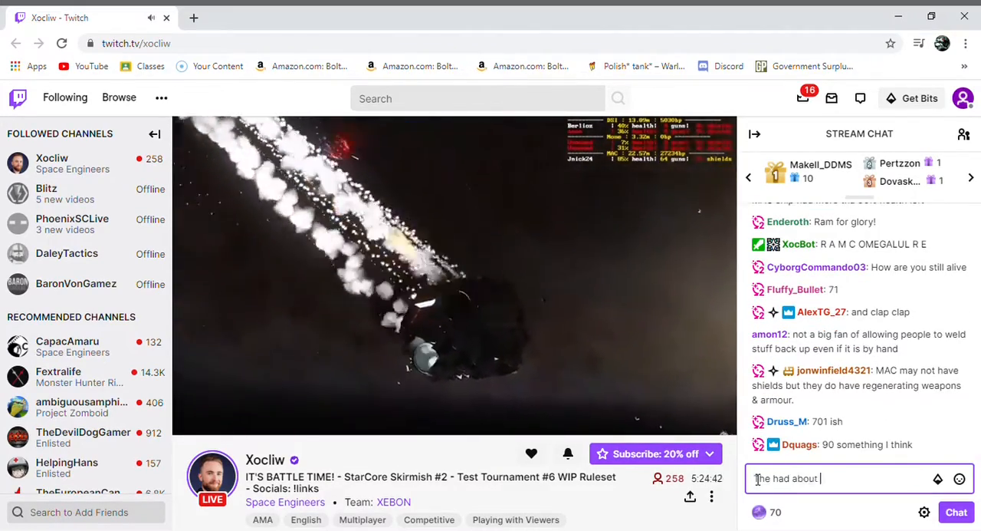
pyautogui.write('100')
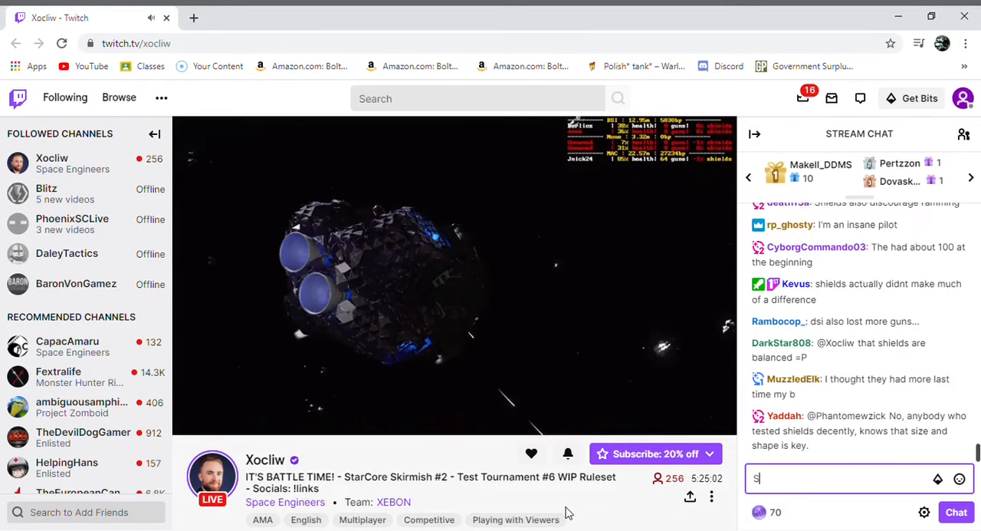
pyautogui.write('tay out o')
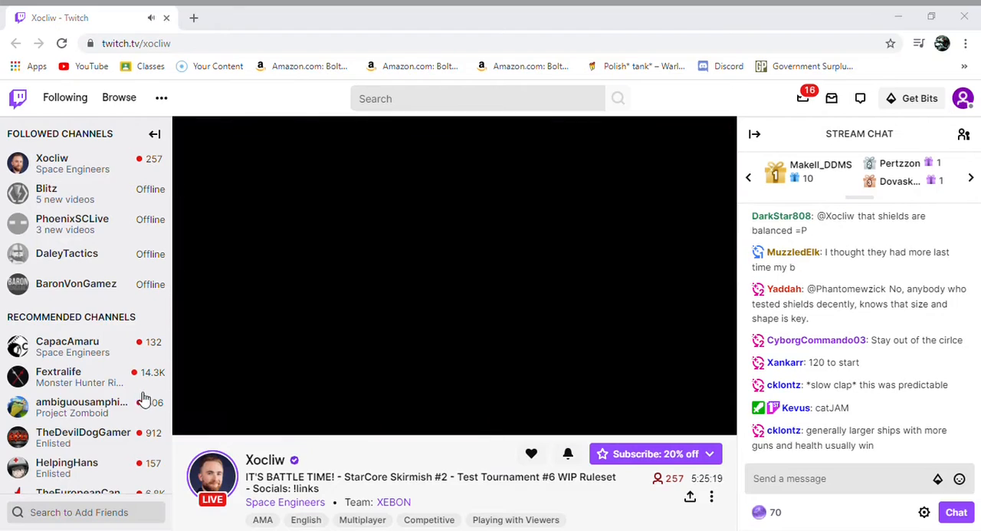
pyautogui.moveTo(253, 425)
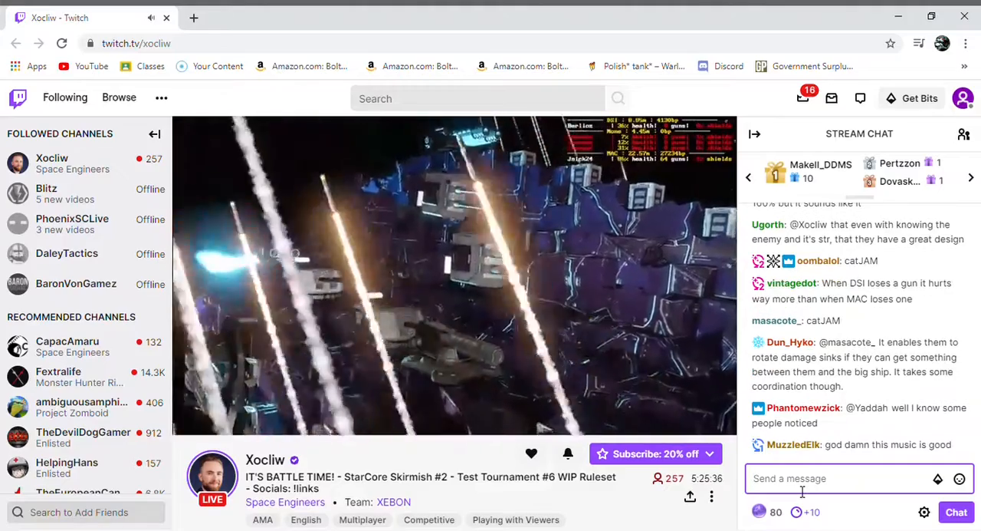
# Post 'nice' in the Space Engineers stream chat.
pyautogui.write('nice')
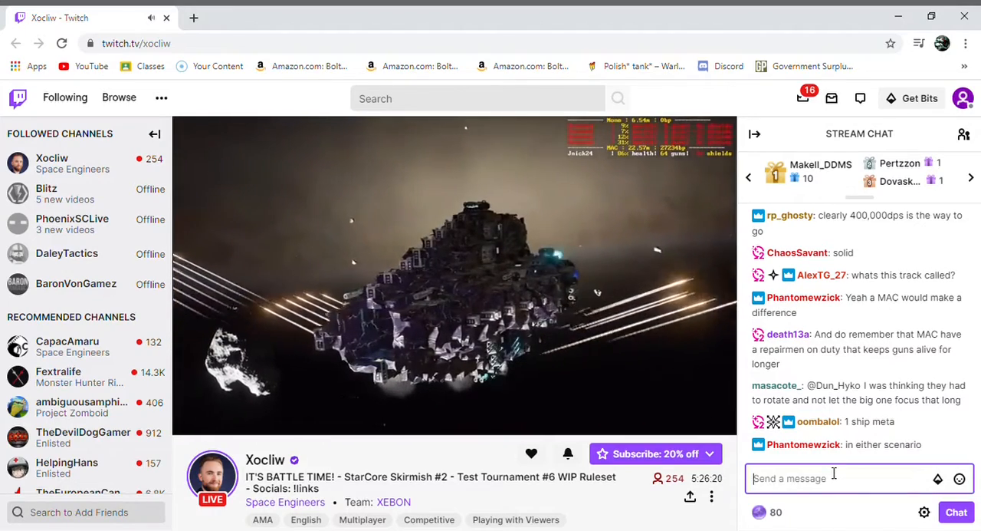
# Post reactions 'fire', '1', a driver-rating comment and 'Not again!' in chat.
pyautogui.write('fire')
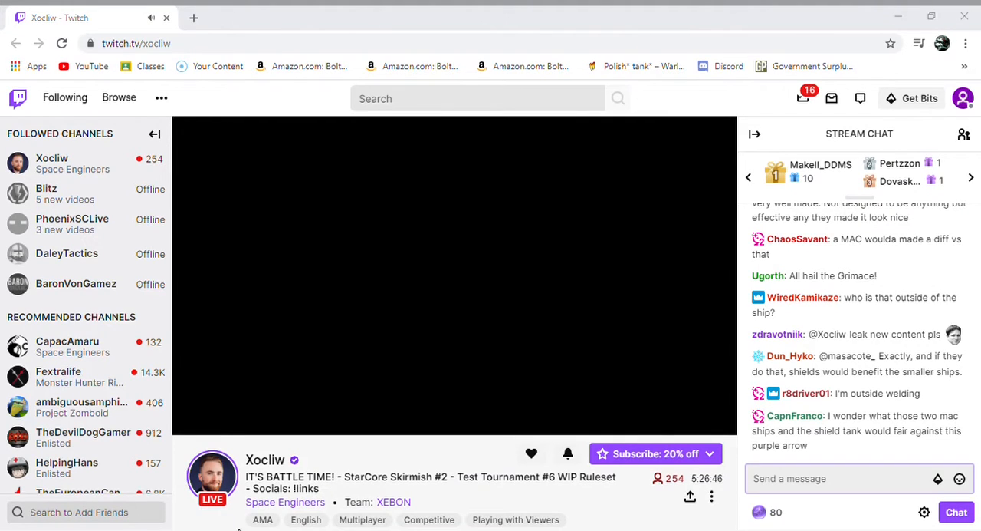
pyautogui.moveTo(186, 416)
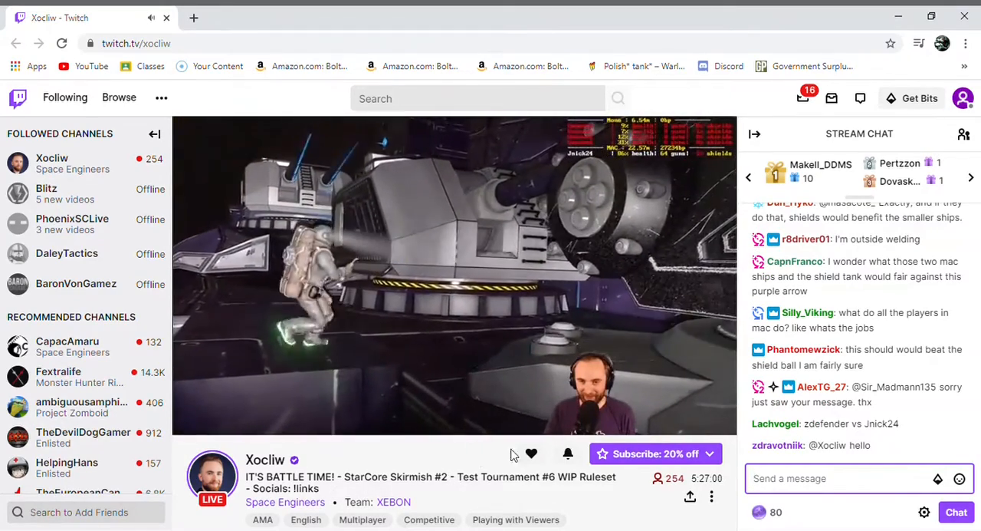
pyautogui.write('1')
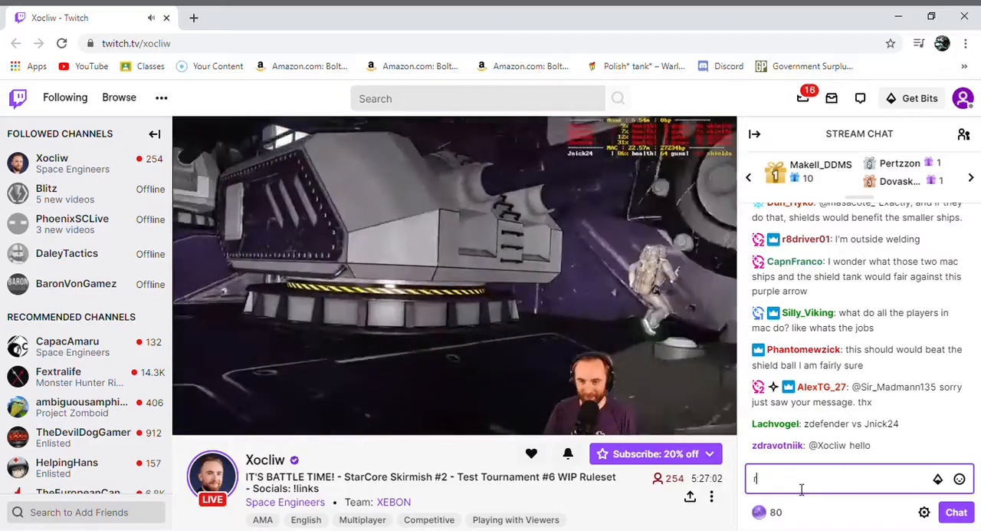
pyautogui.write('rate the driv')
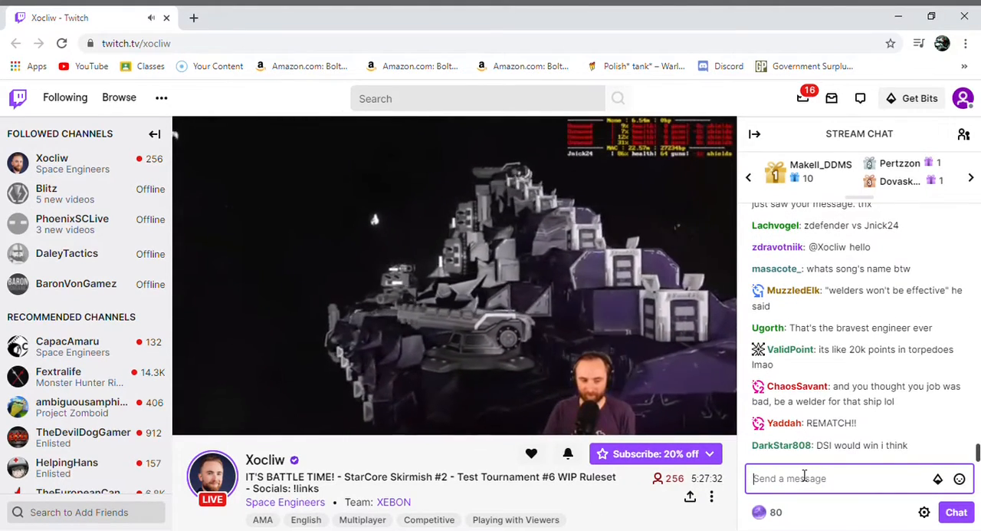
pyautogui.write('Not again!')
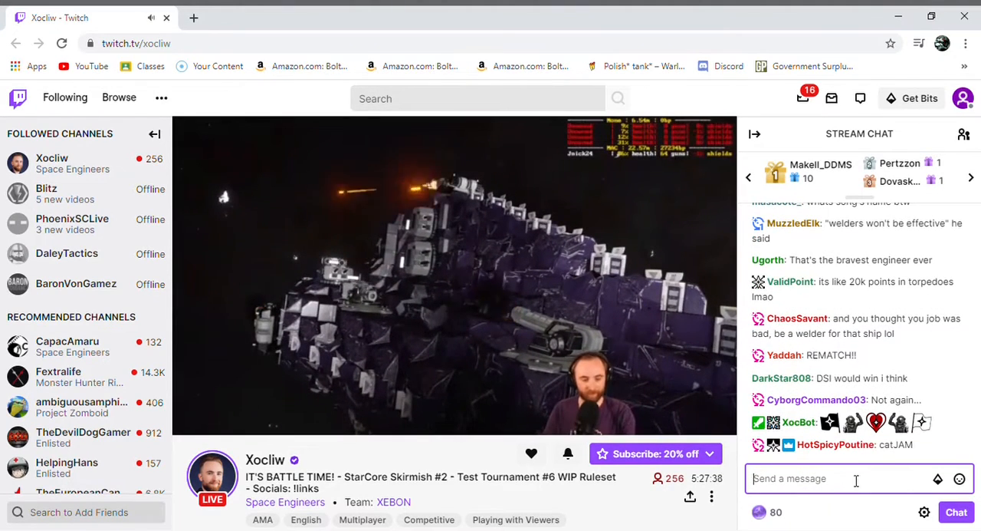
pyautogui.click(759, 512)
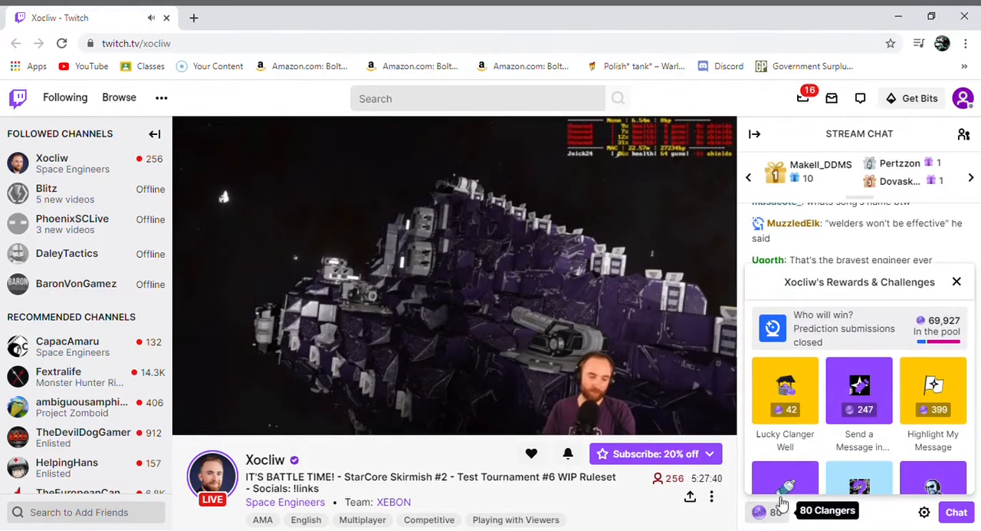
pyautogui.click(859, 327)
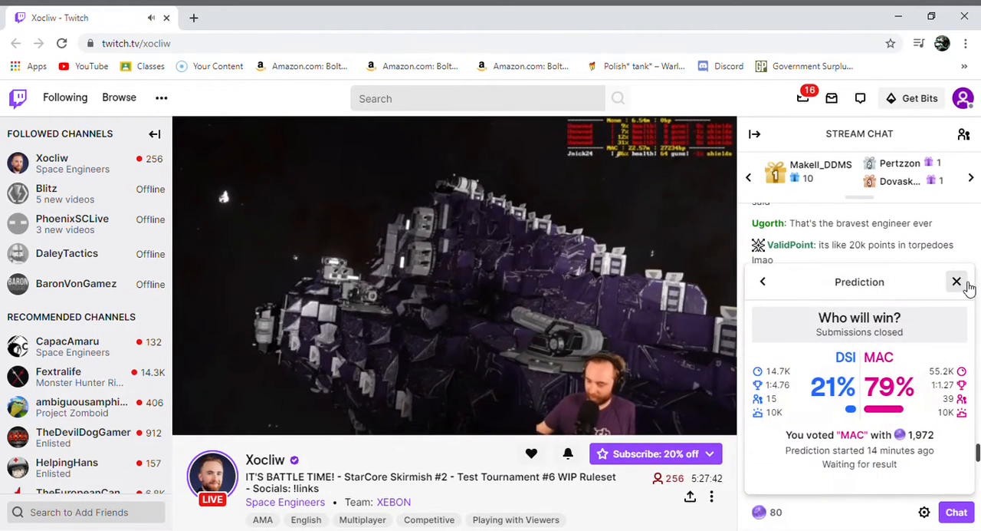
pyautogui.click(957, 282)
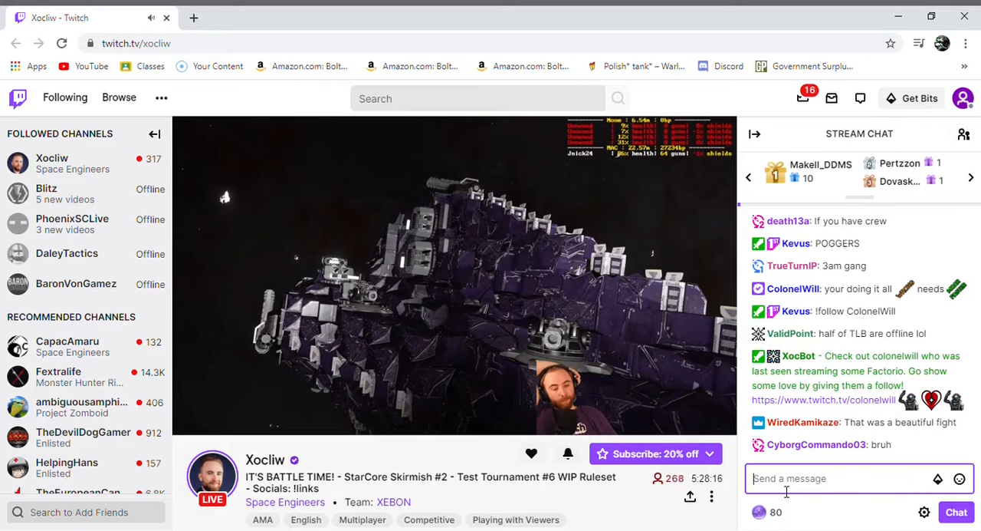
# Reply '1' in Xocliw's stream chat as the battle continues.
pyautogui.write('1')
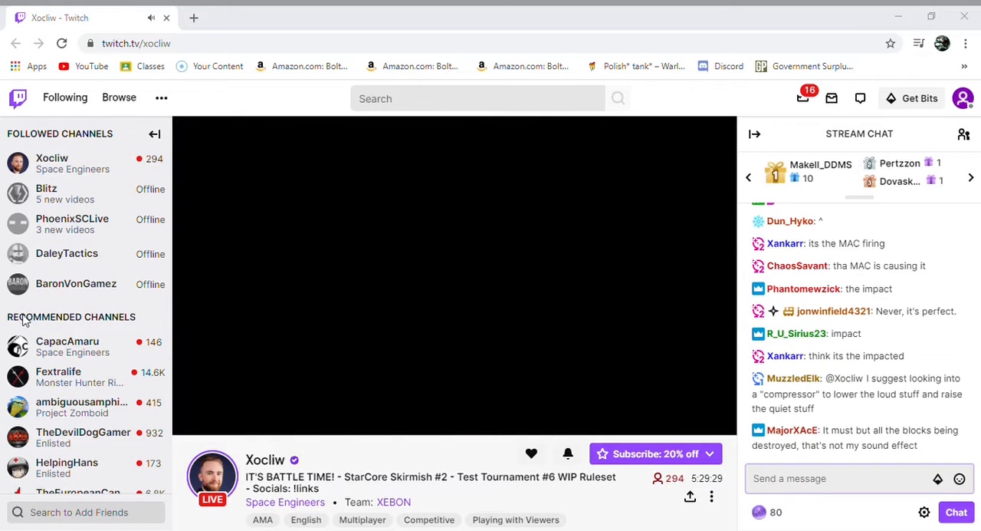
pyautogui.moveTo(4, 286)
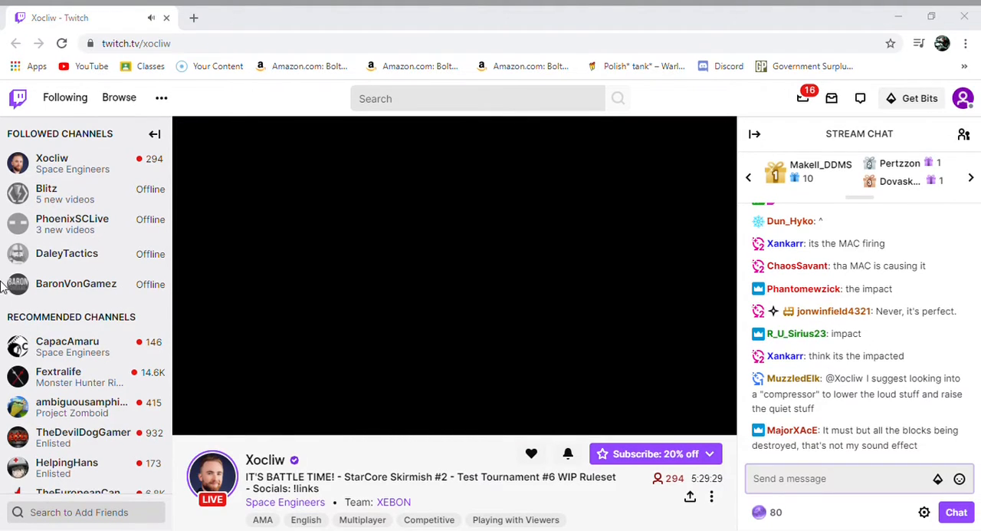
pyautogui.moveTo(128, 309)
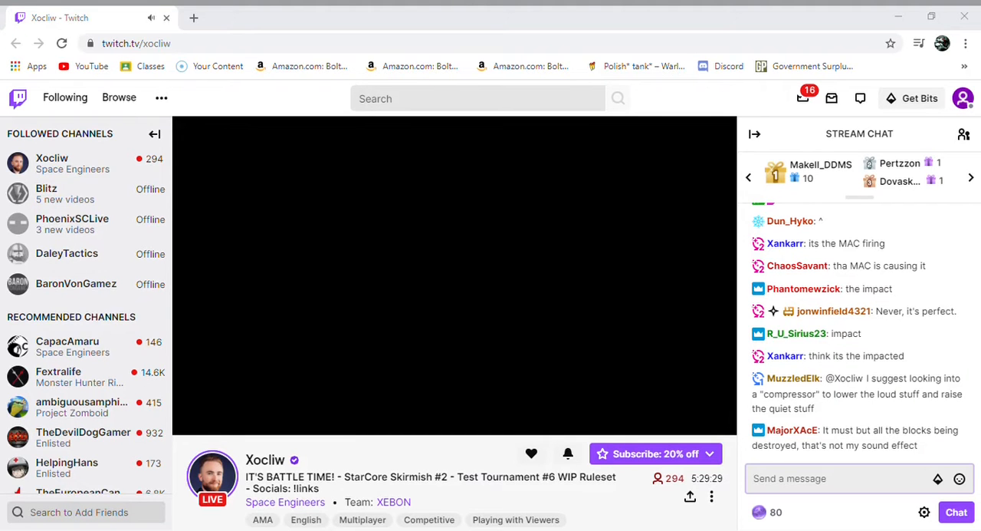
# Search Google for 'celebration music', browse the results, and return to the Xocliw tab.
pyautogui.write('celebration music')
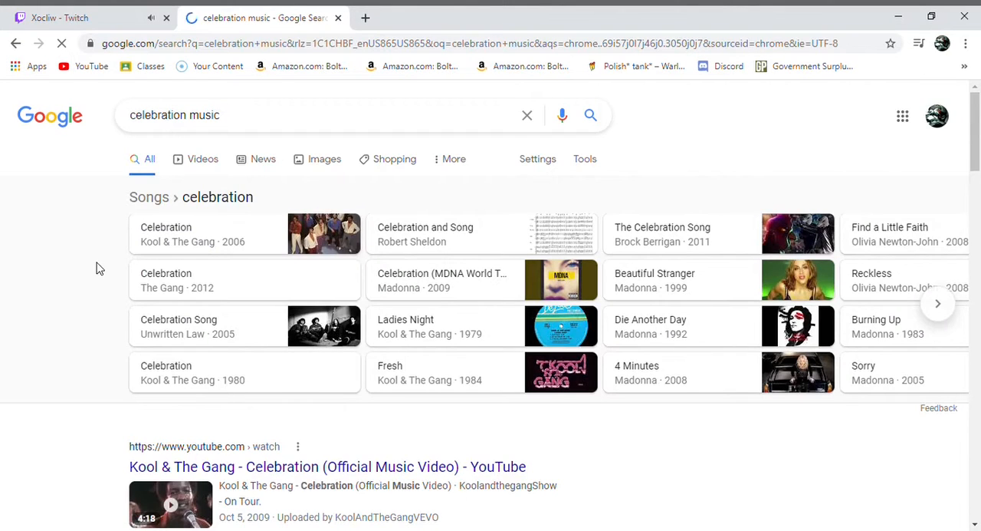
pyautogui.scroll(-3)
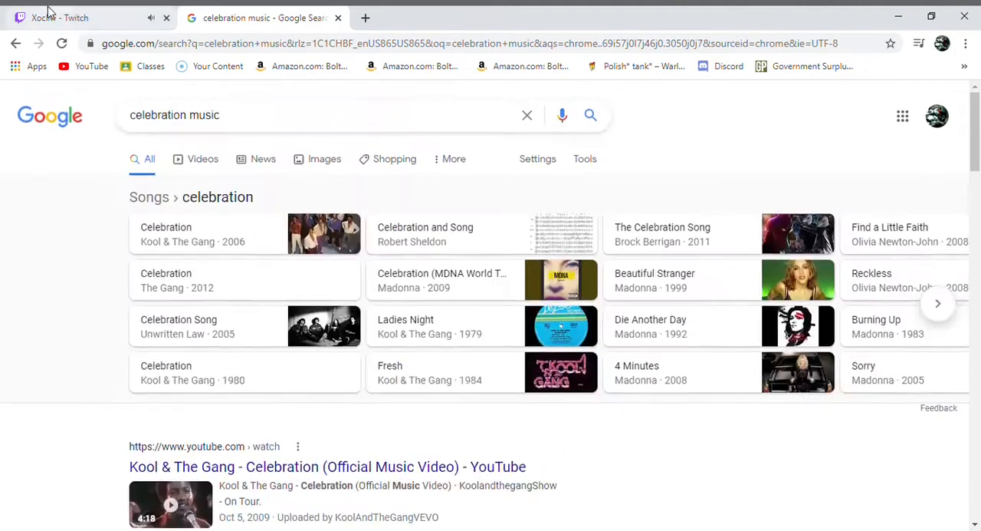
pyautogui.click(77, 17)
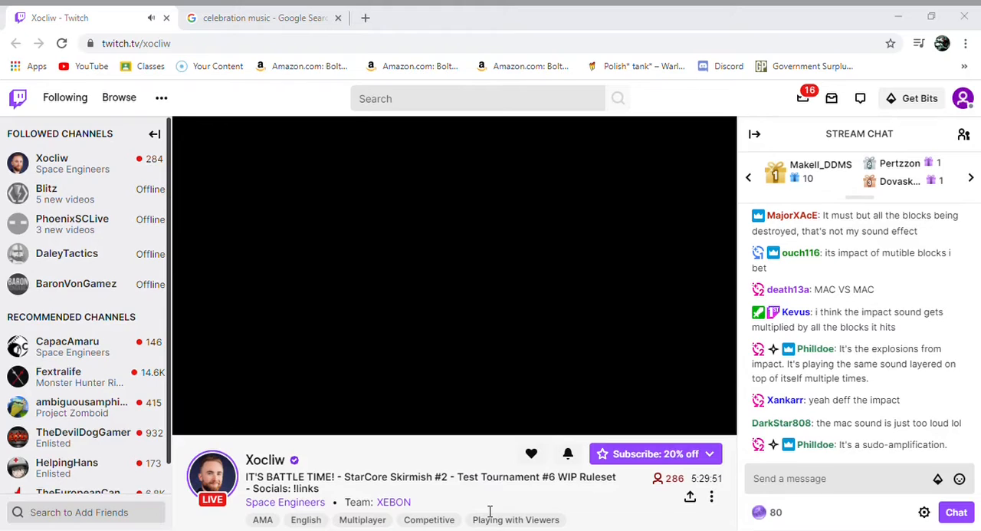
pyautogui.moveTo(461, 504)
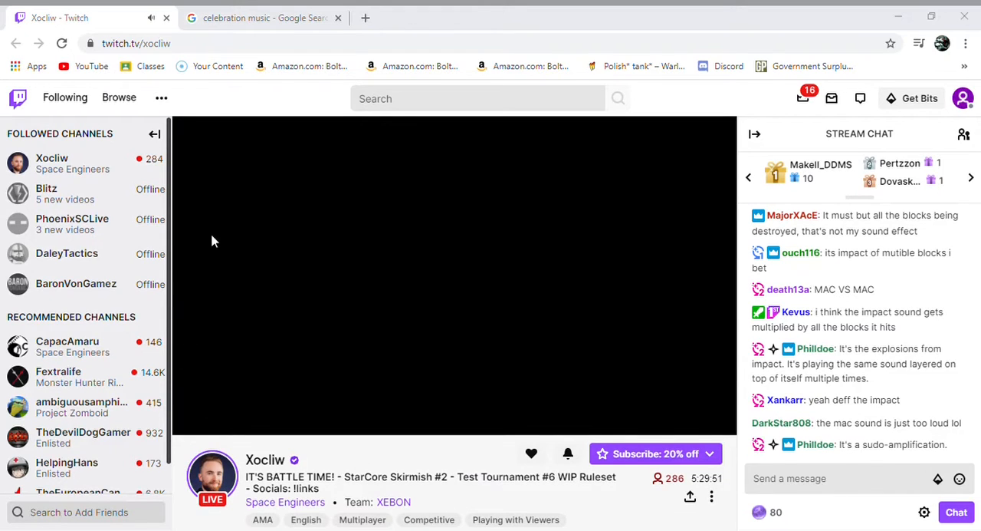
pyautogui.moveTo(219, 225)
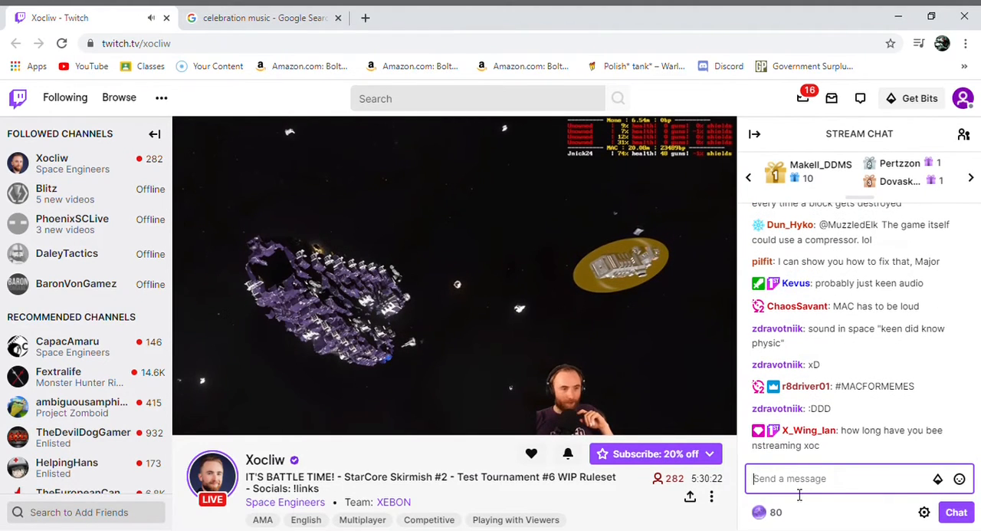
# Congratulate MAC in chat with a 'Nice job MAC' message.
pyautogui.write('Lets')
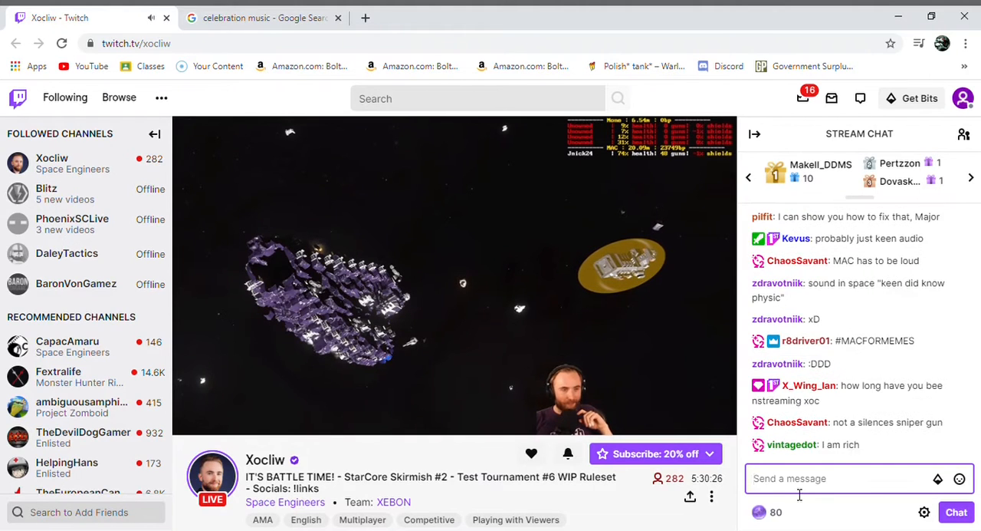
pyautogui.write('Nice job')
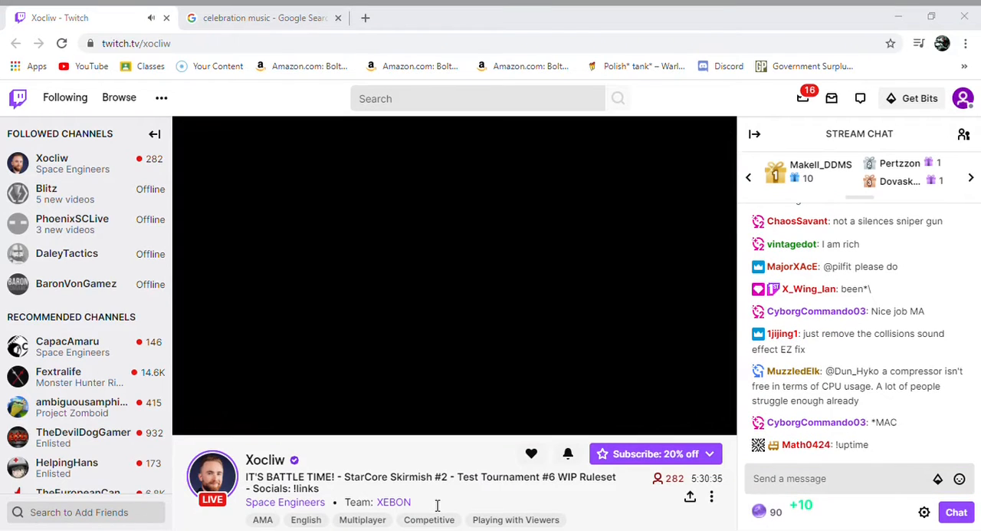
pyautogui.moveTo(214, 397)
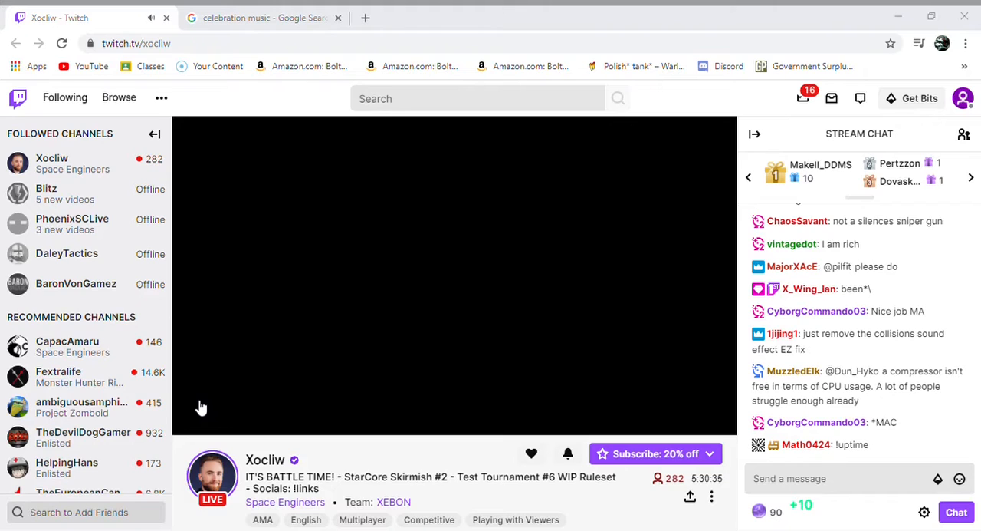
pyautogui.moveTo(268, 313)
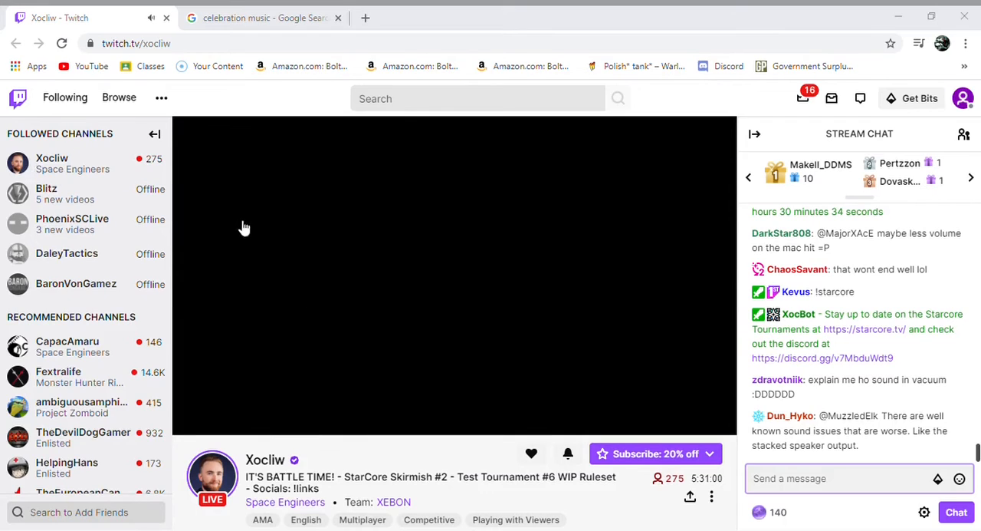
pyautogui.moveTo(406, 283)
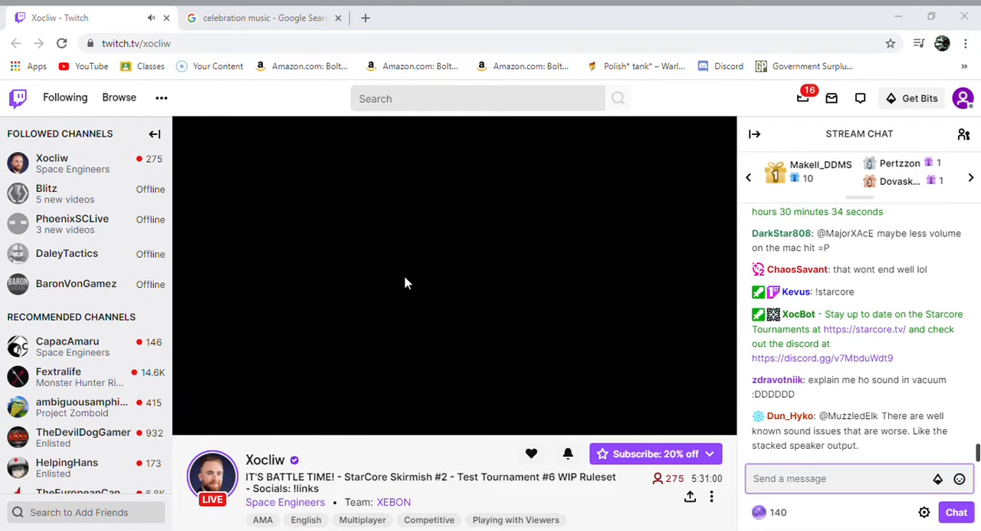
pyautogui.moveTo(483, 11)
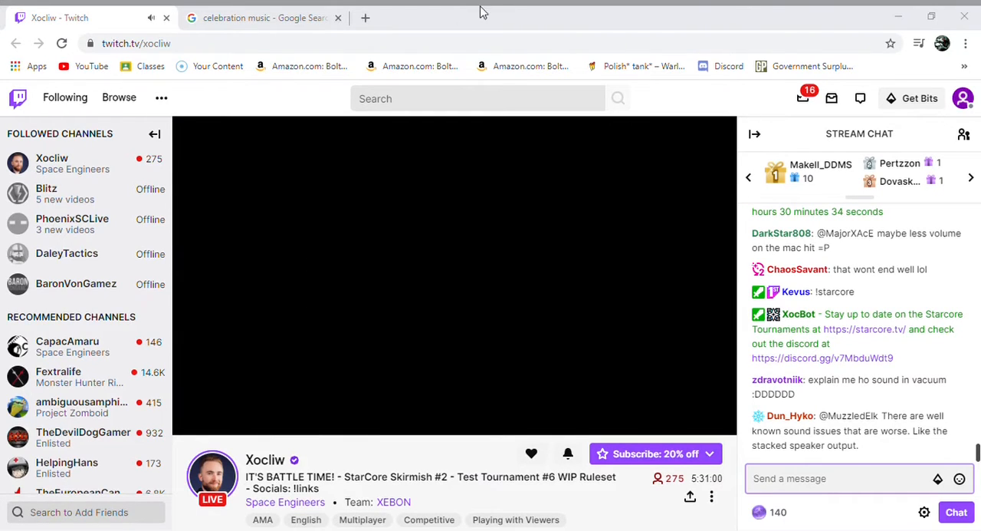
pyautogui.moveTo(702, 13)
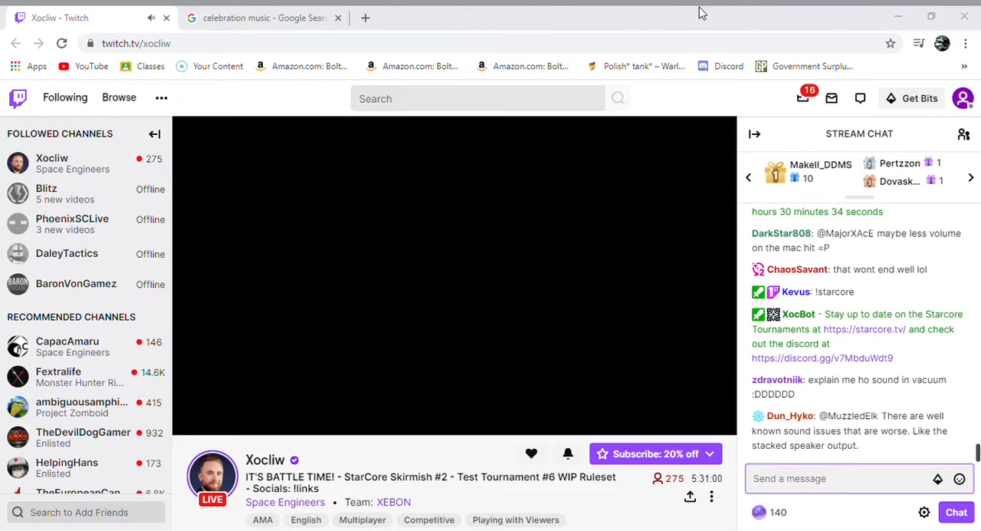
pyautogui.moveTo(734, 218)
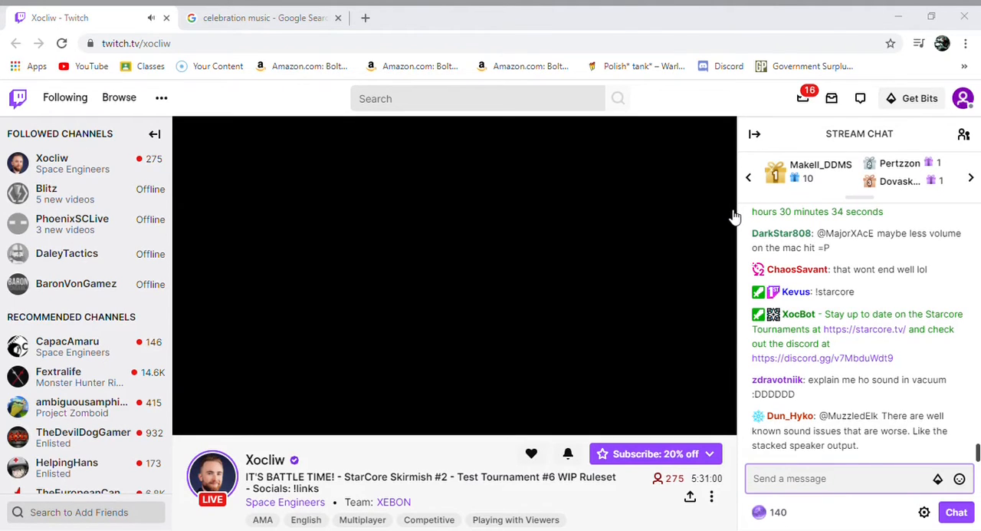
pyautogui.moveTo(698, 257)
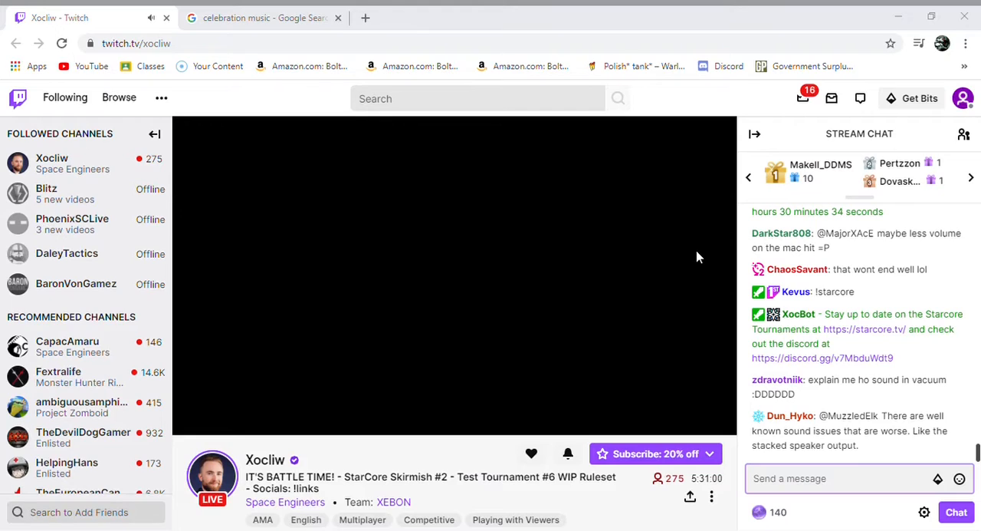
pyautogui.moveTo(464, 324)
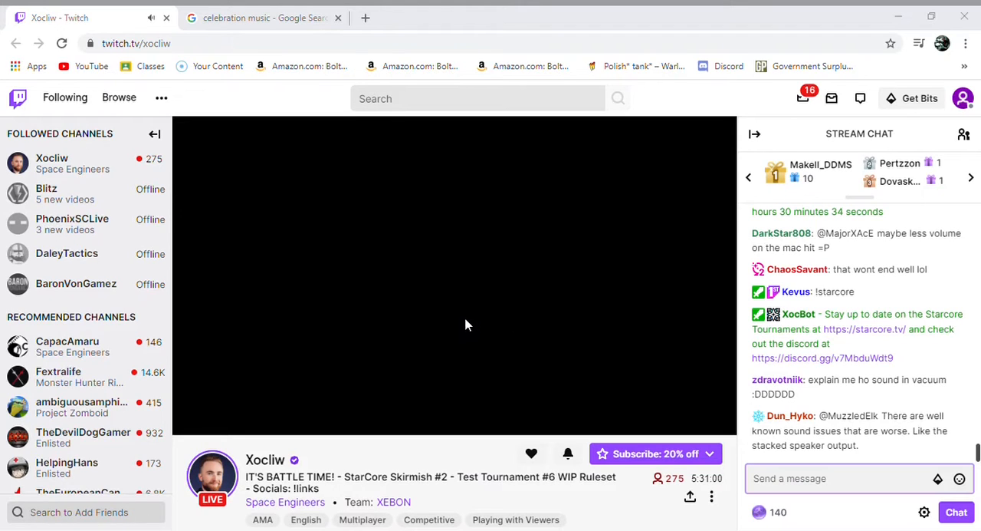
pyautogui.moveTo(452, 372)
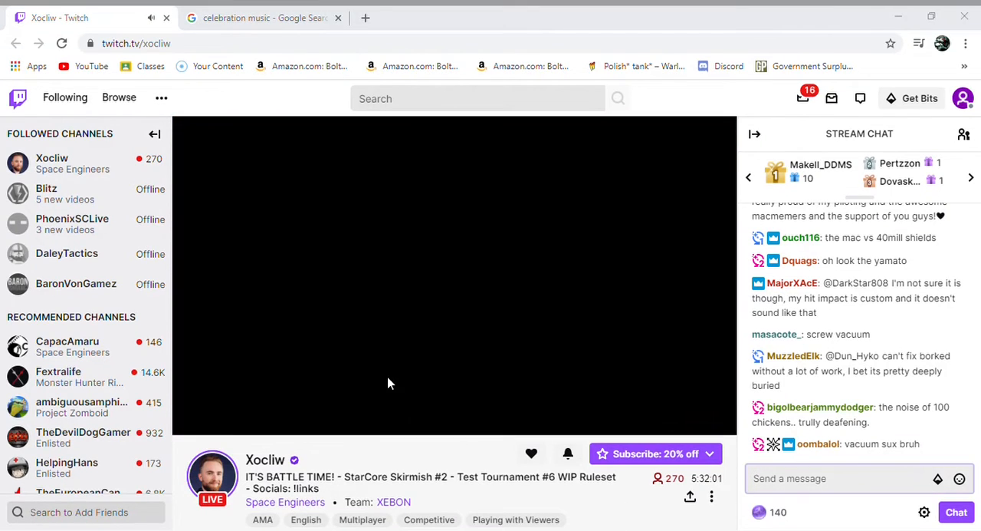
pyautogui.moveTo(612, 482)
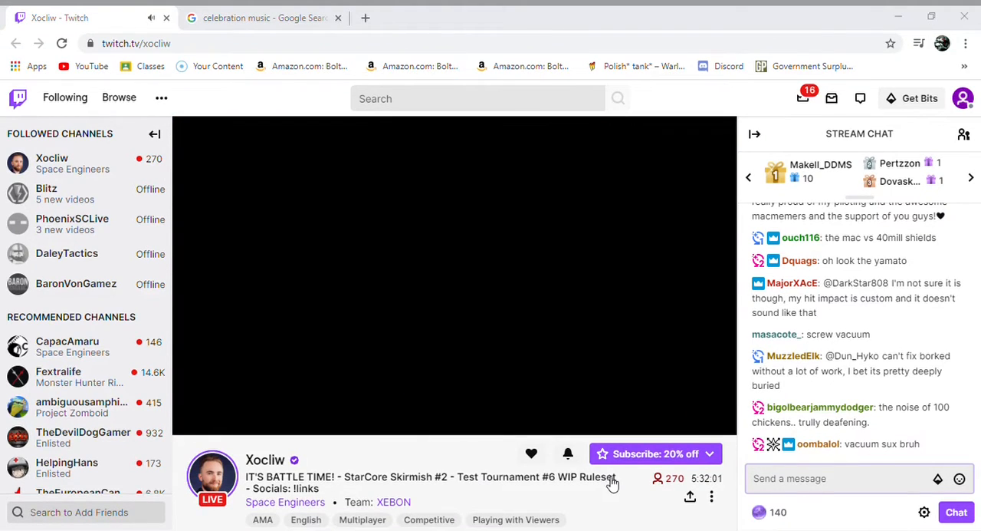
pyautogui.moveTo(607, 476)
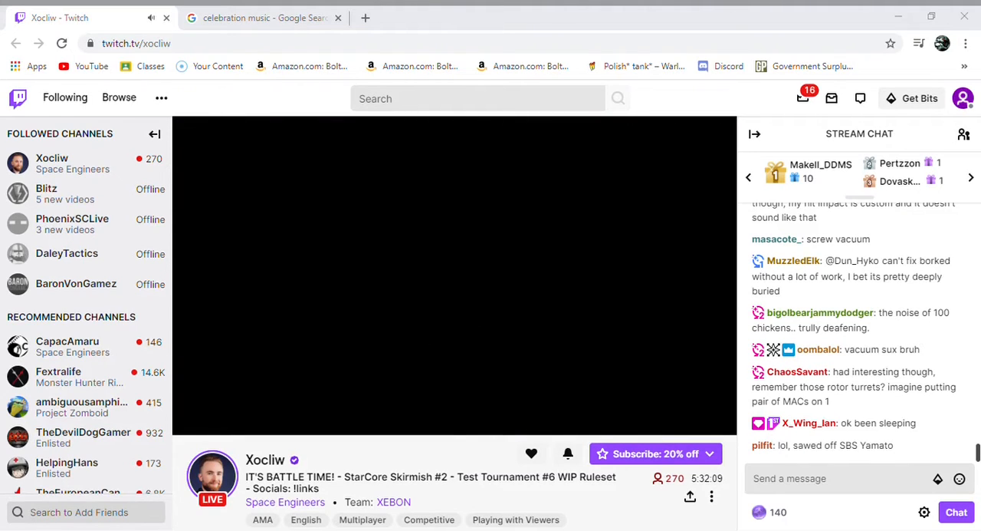
pyautogui.moveTo(372, 320)
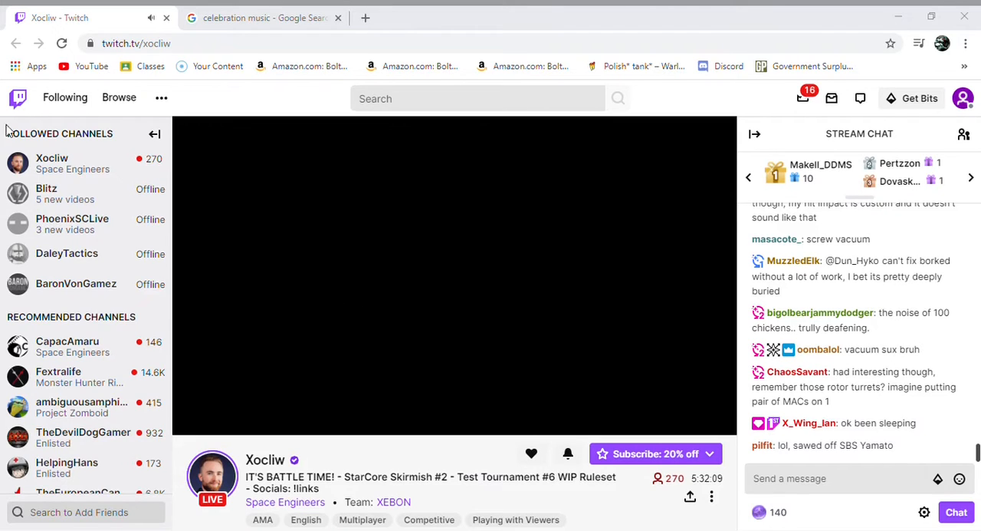
pyautogui.moveTo(3, 290)
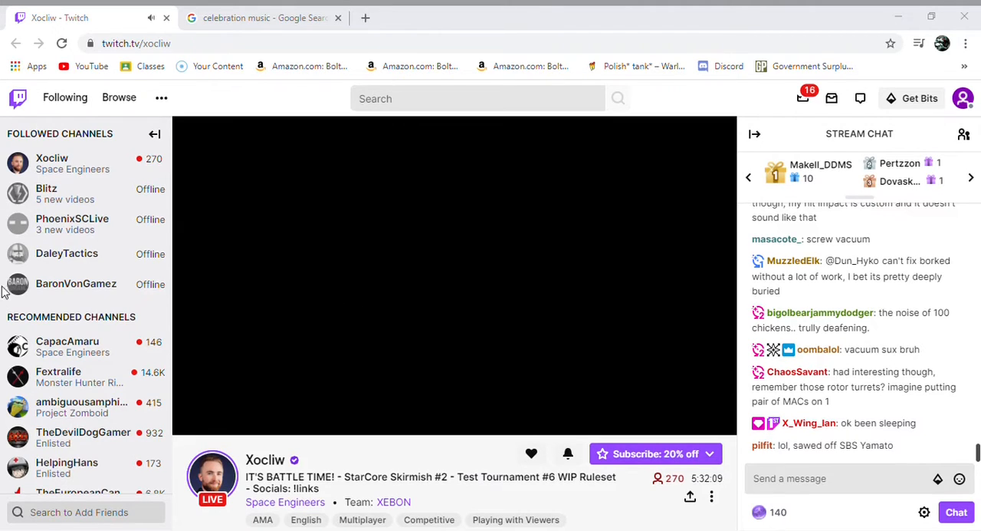
pyautogui.moveTo(128, 278)
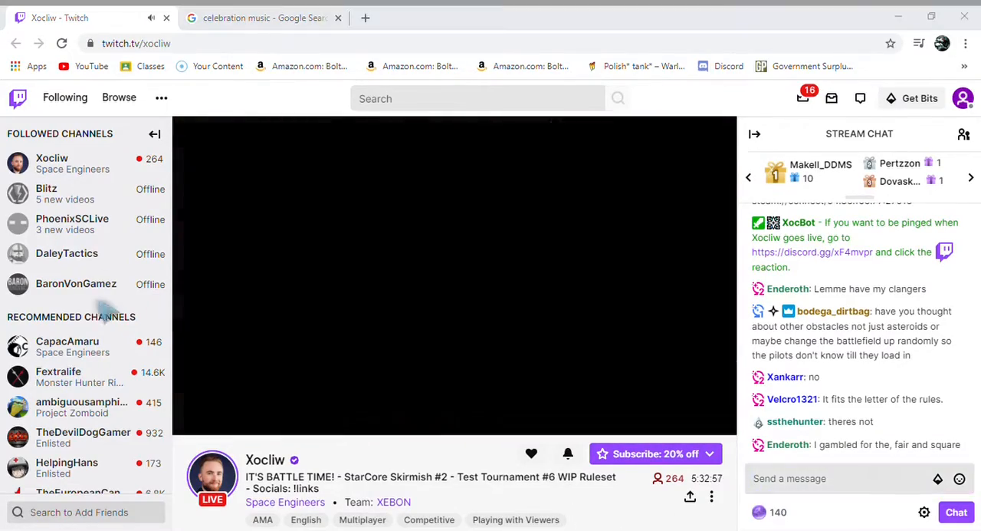
pyautogui.moveTo(142, 437)
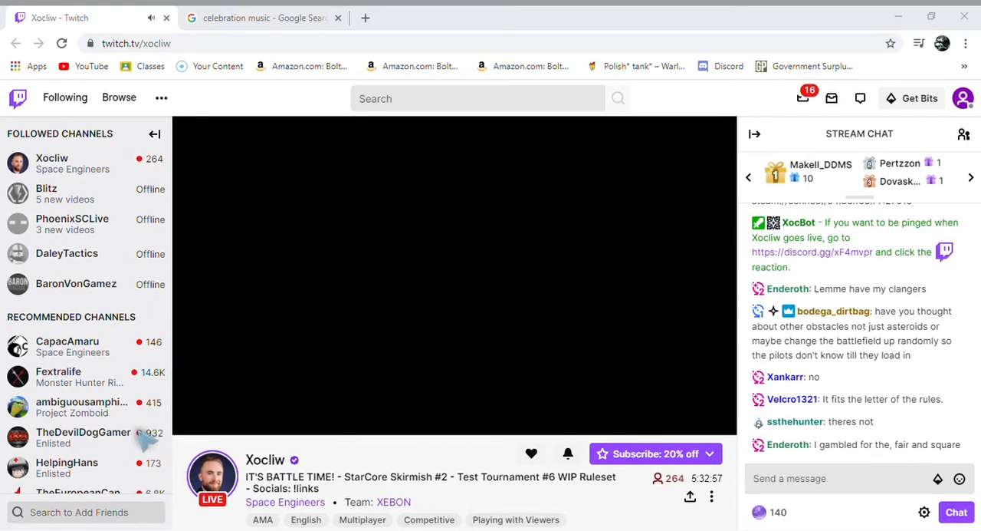
pyautogui.moveTo(143, 441)
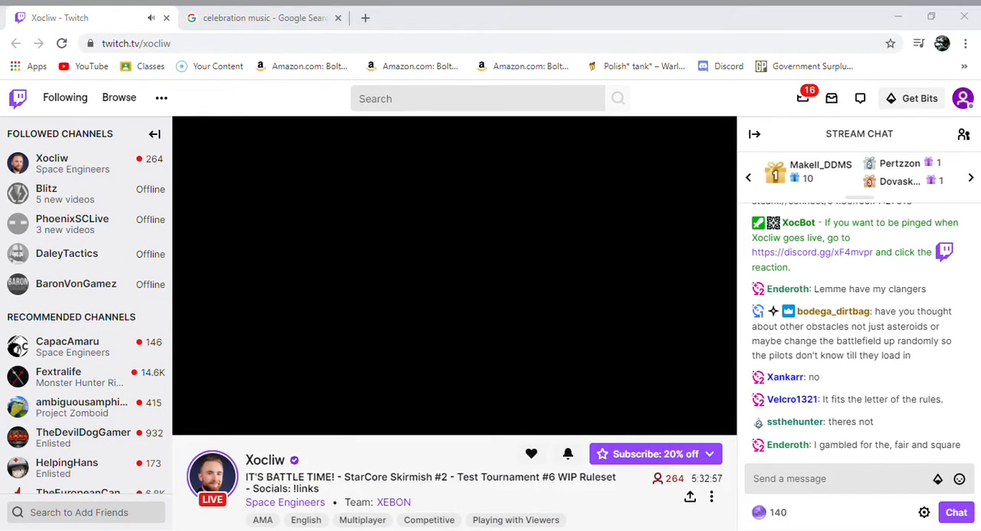
pyautogui.moveTo(460, 341)
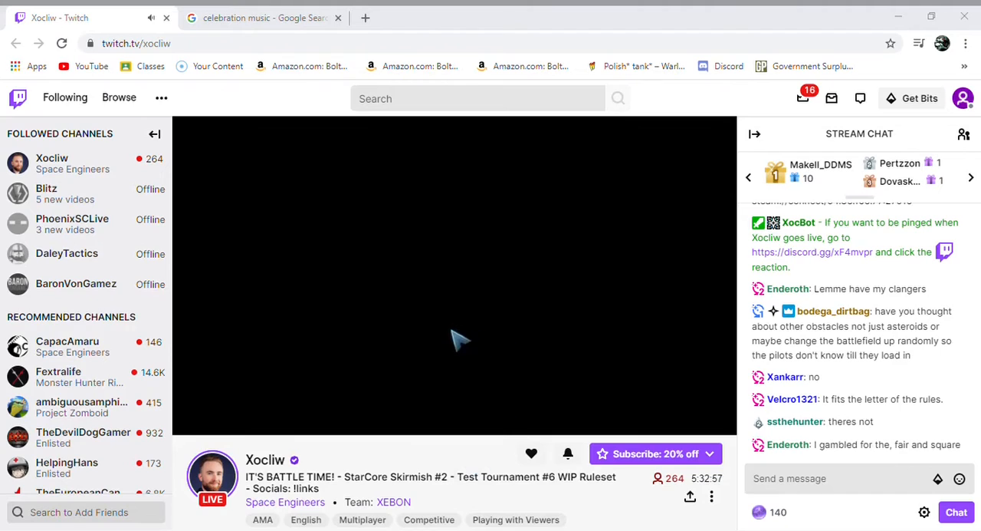
pyautogui.moveTo(644, 378)
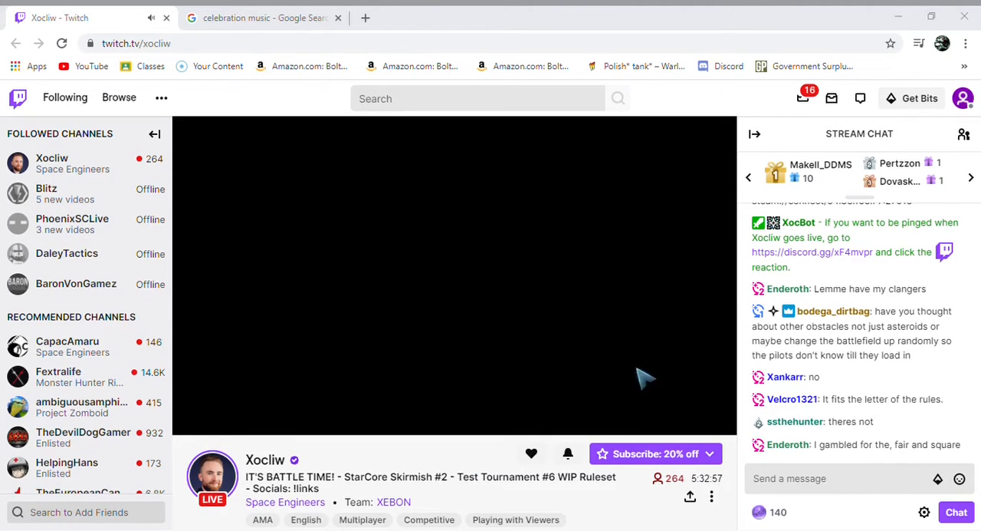
pyautogui.moveTo(329, 337)
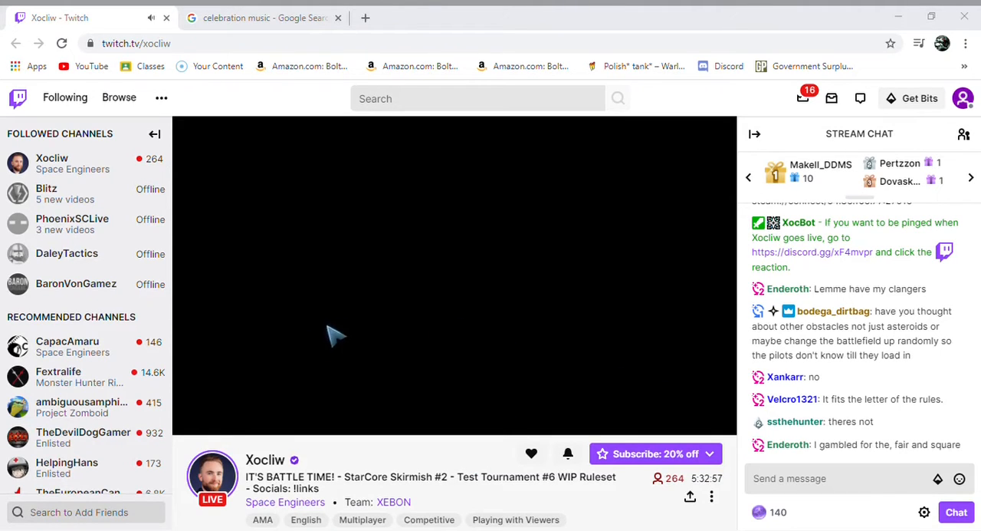
pyautogui.moveTo(595, 337)
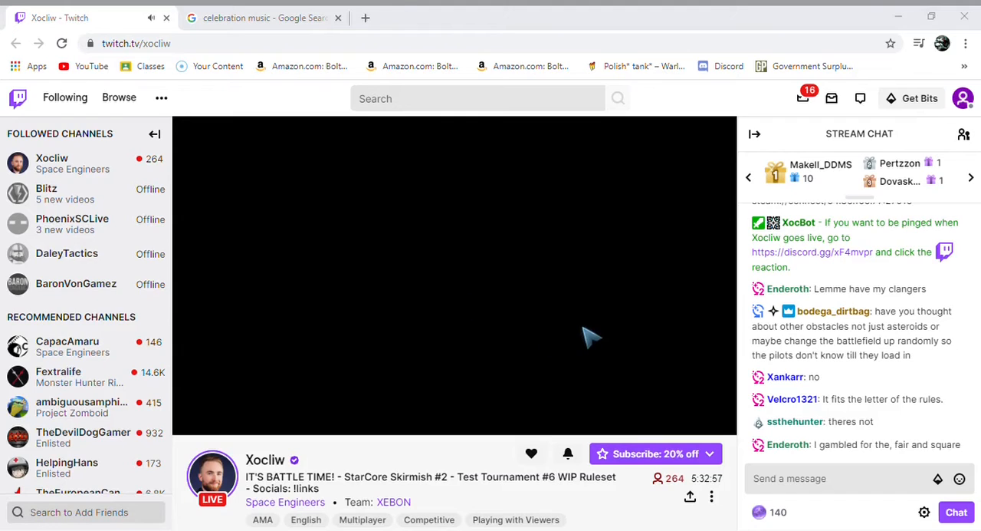
pyautogui.moveTo(504, 308)
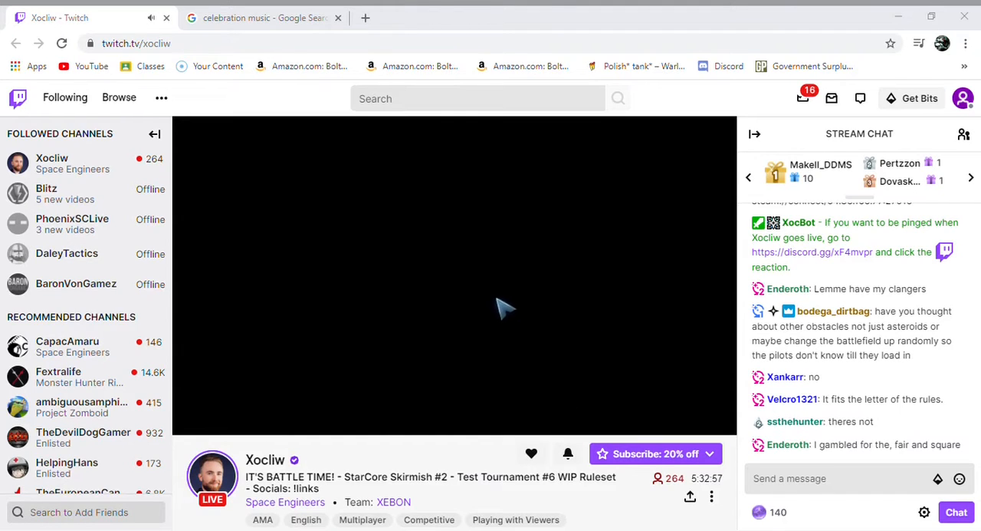
pyautogui.moveTo(594, 338)
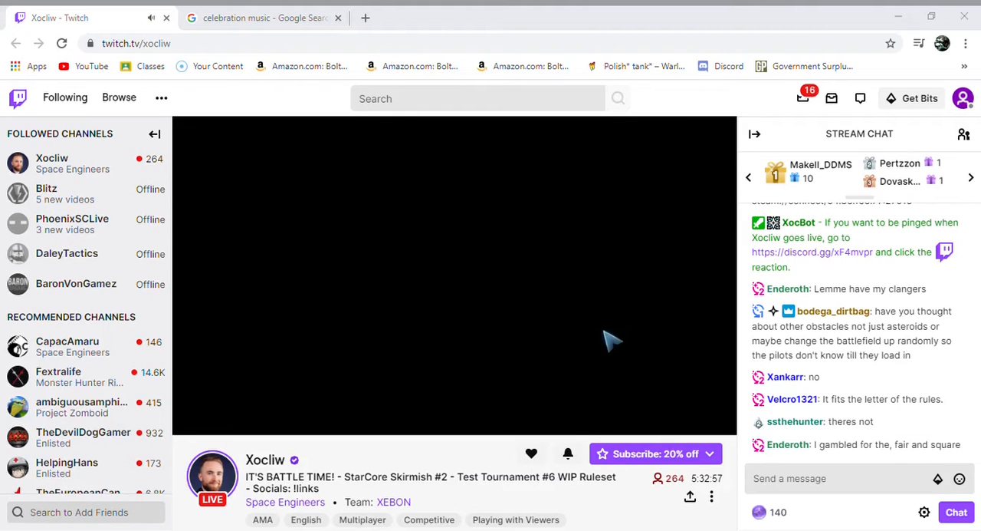
pyautogui.moveTo(608, 362)
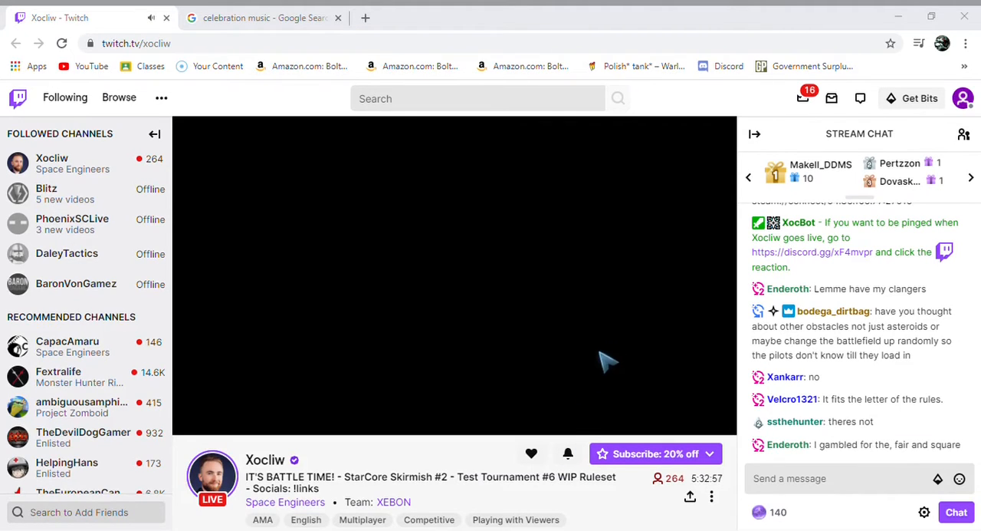
pyautogui.moveTo(616, 340)
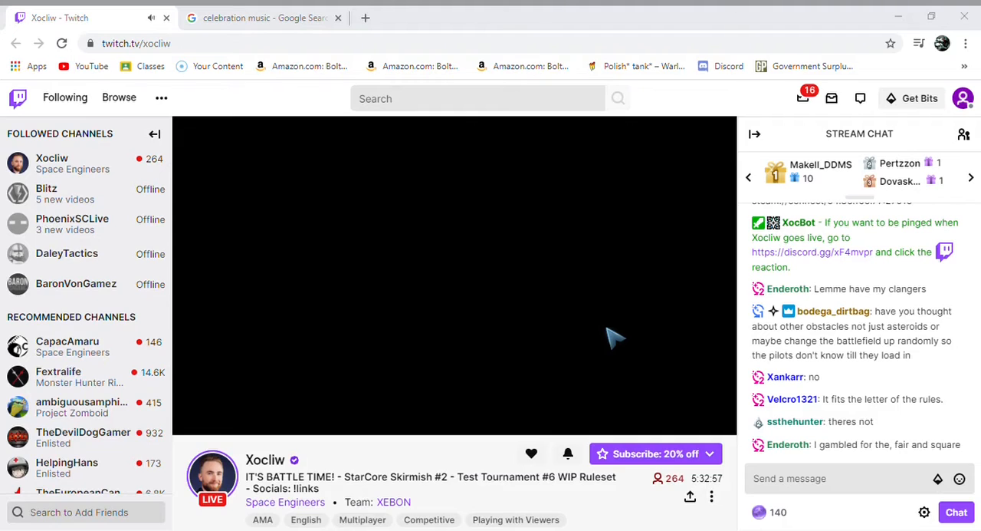
pyautogui.moveTo(544, 488)
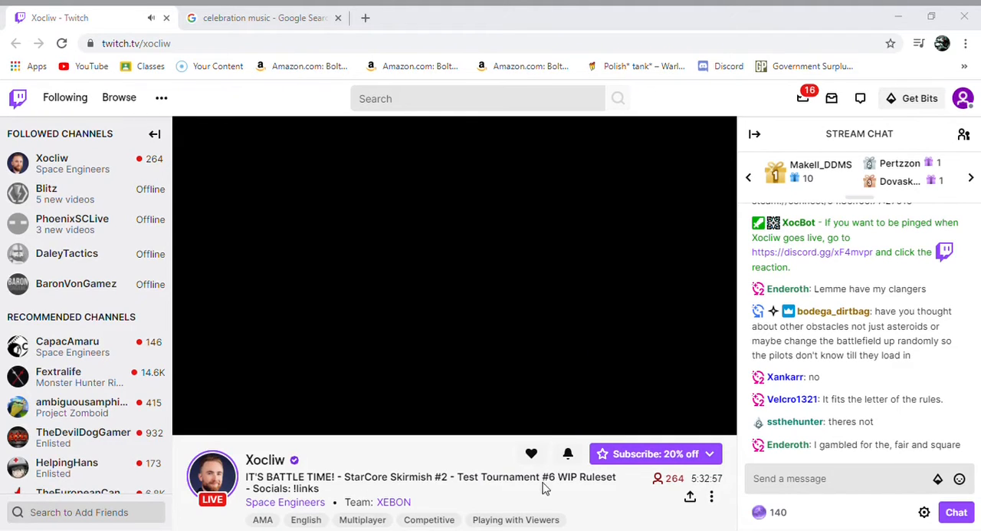
pyautogui.moveTo(629, 523)
pyautogui.write('ha server is full al')
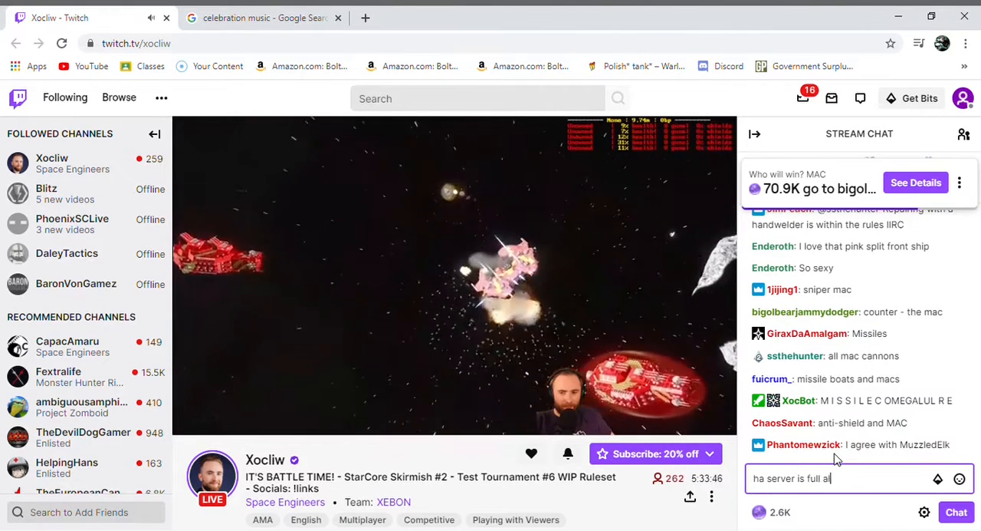
# Send the typed message telling chat the server is full.
pyautogui.press('enter')
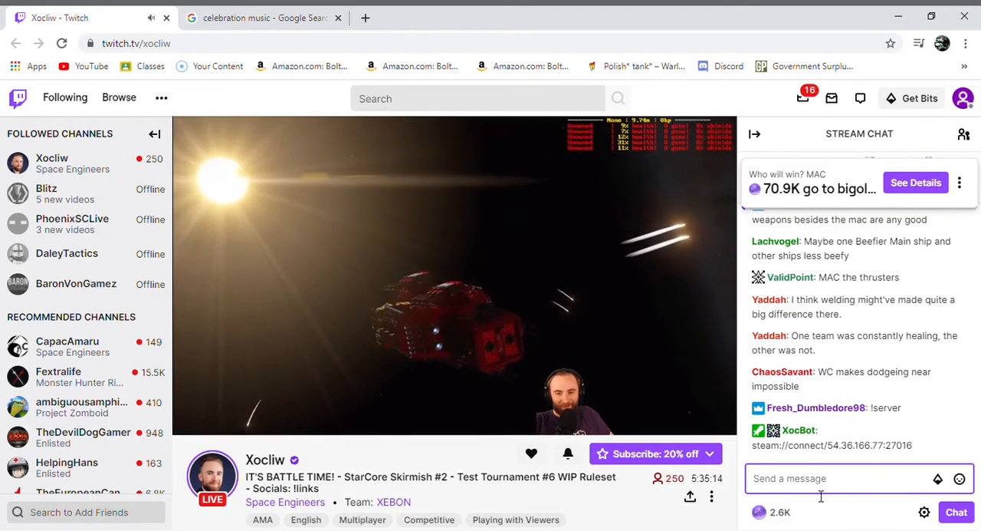
# Post 'its full' in the stream chat.
pyautogui.write('its full')
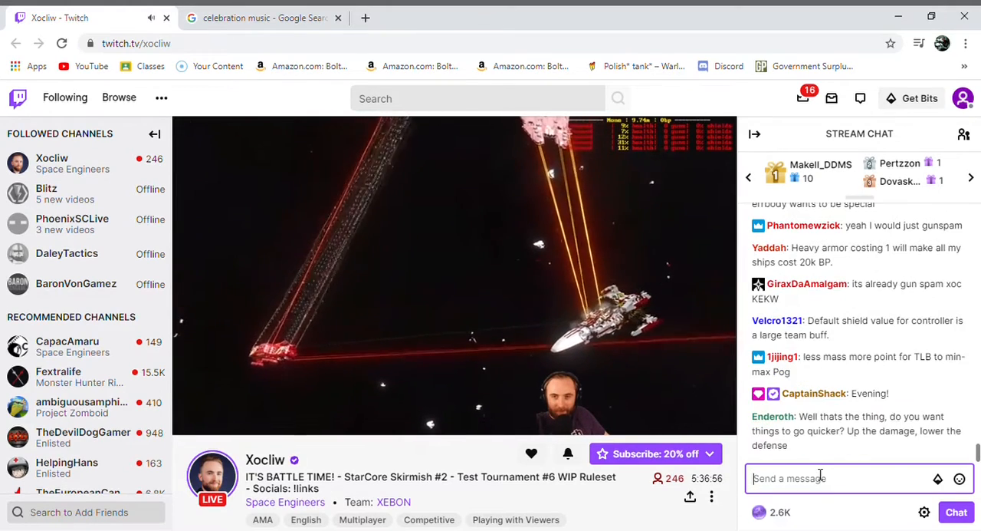
# Write 'Hello' in Xocliw's stream chat, then begin a follow-up message 'MA'.
pyautogui.write('Hello')
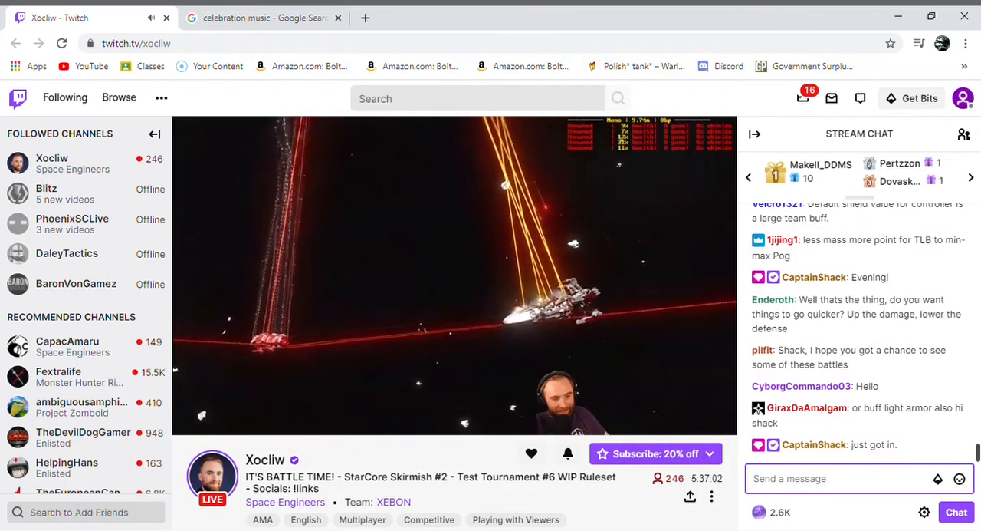
pyautogui.write('MA')
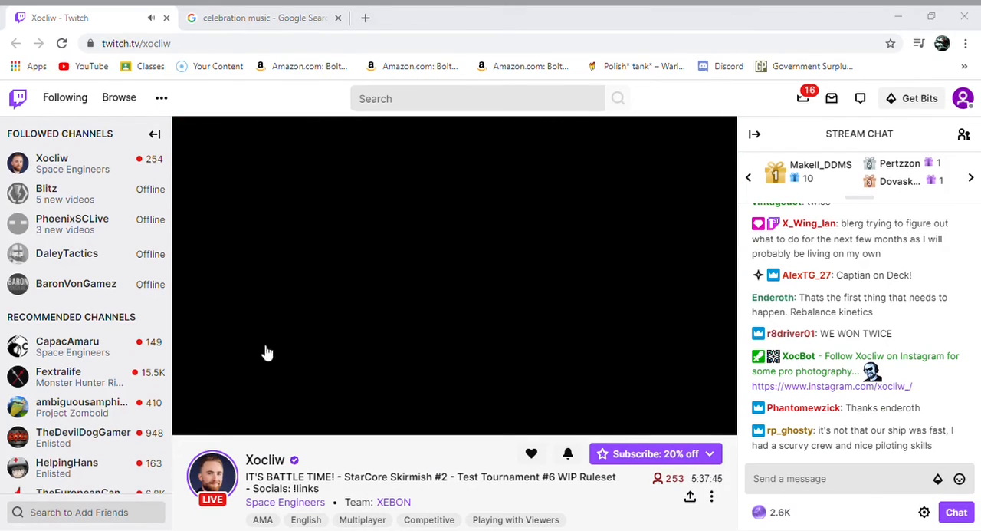
pyautogui.moveTo(130, 202)
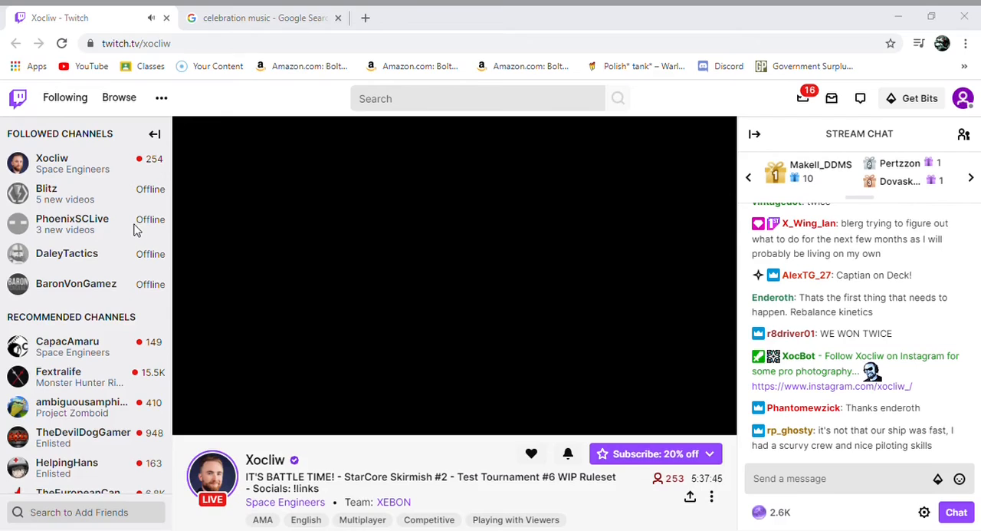
pyautogui.moveTo(129, 189)
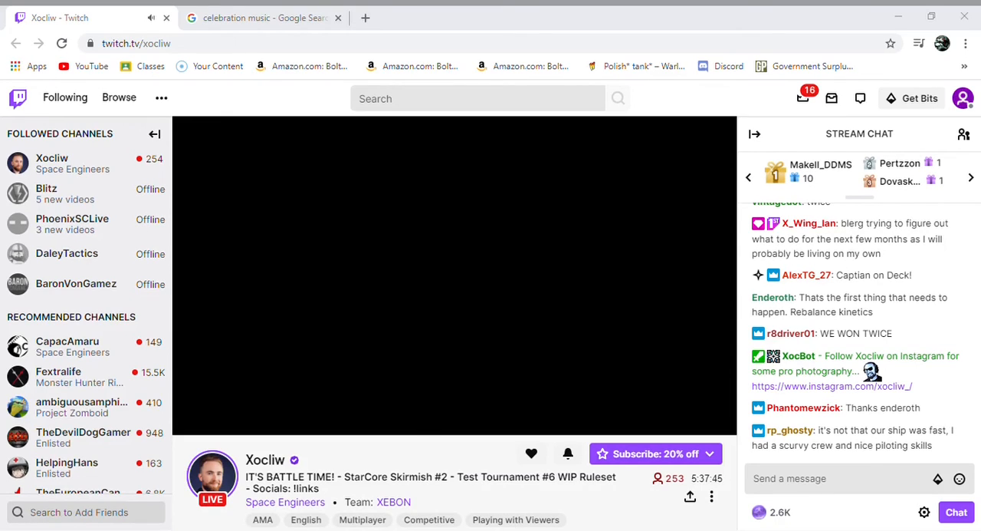
pyautogui.moveTo(547, 500)
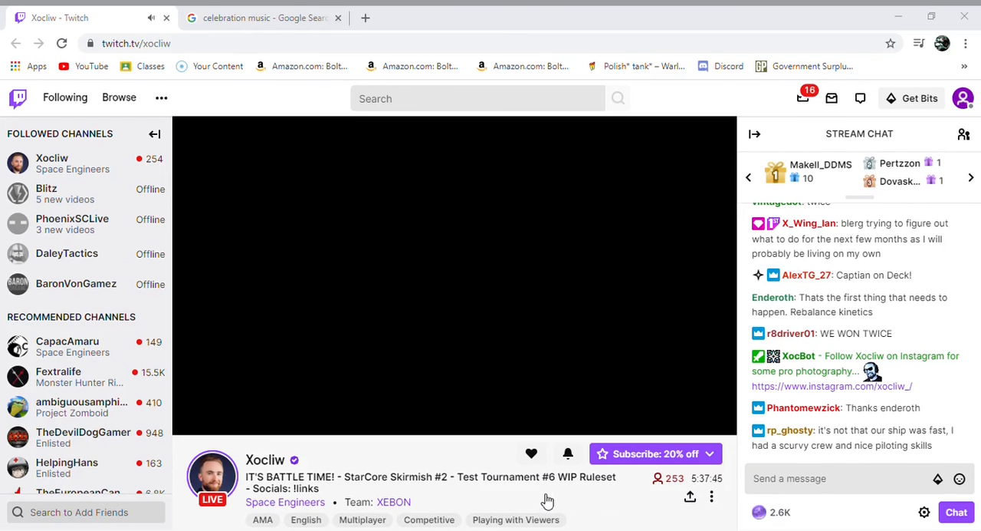
pyautogui.moveTo(552, 493)
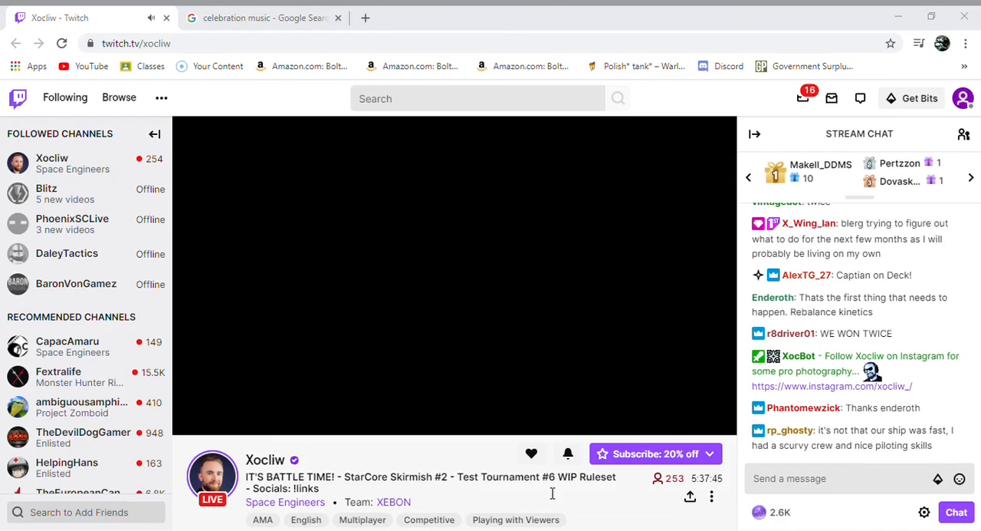